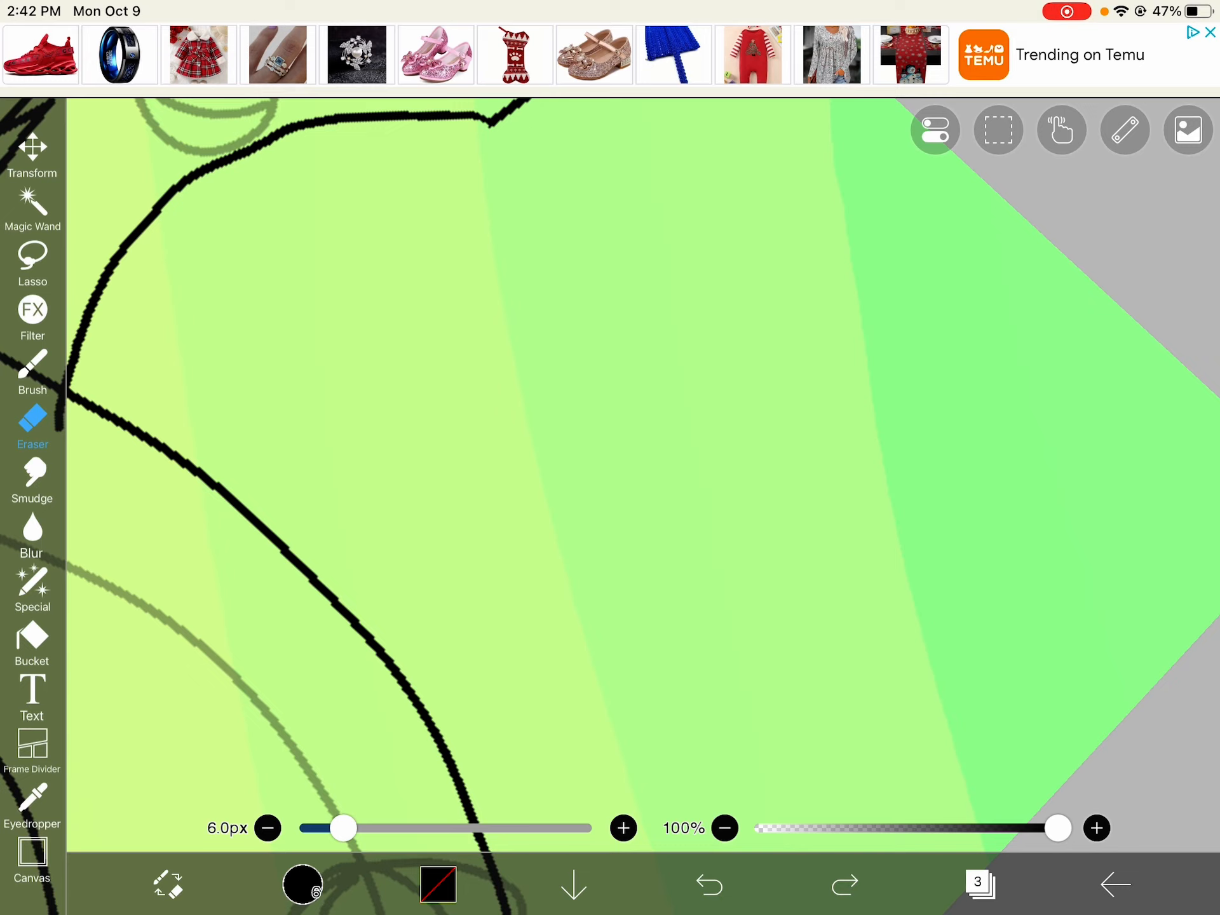
- Switch from the Eraser to a thin 4px black brush for inking
left_click(981, 885)
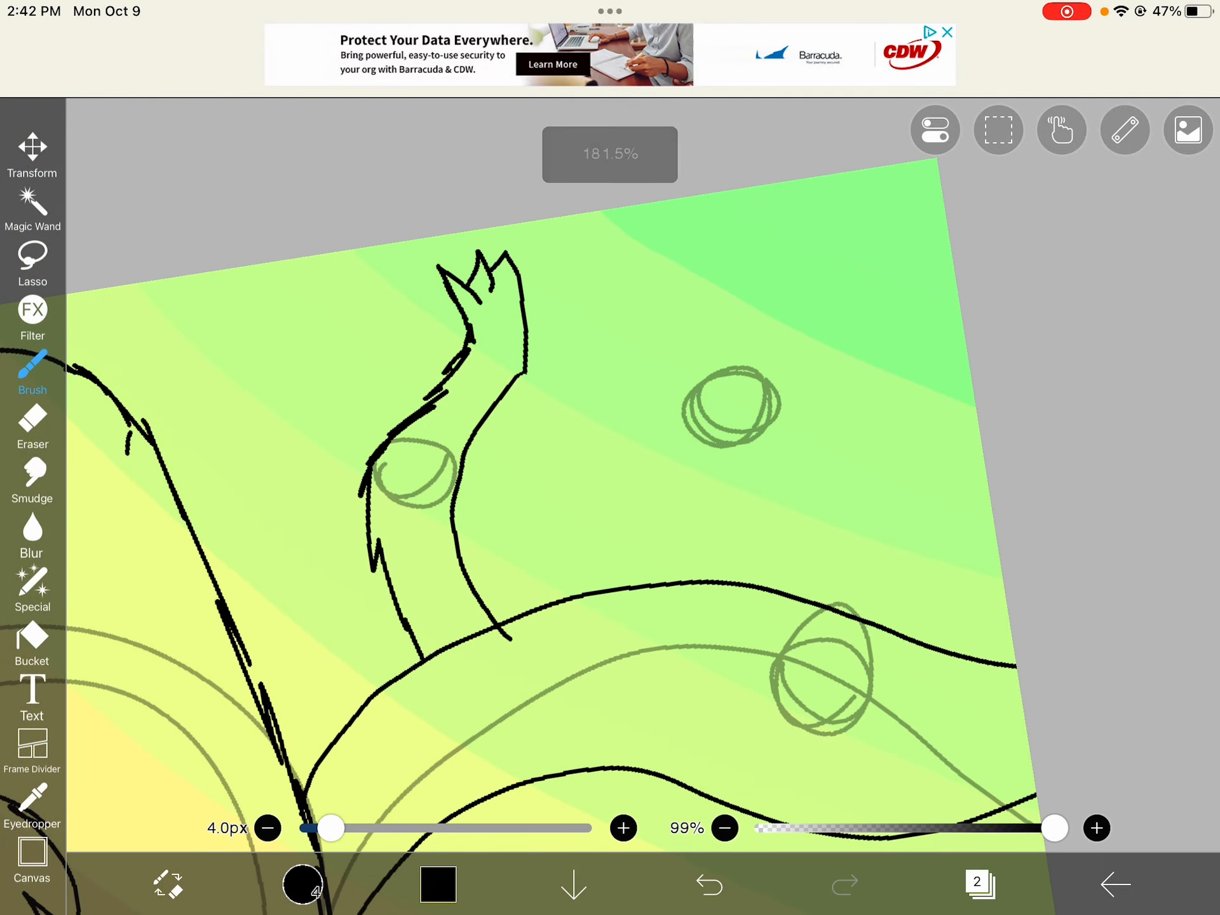
- Select line-art layer 3 in the Layers panel
left_click(1188, 130)
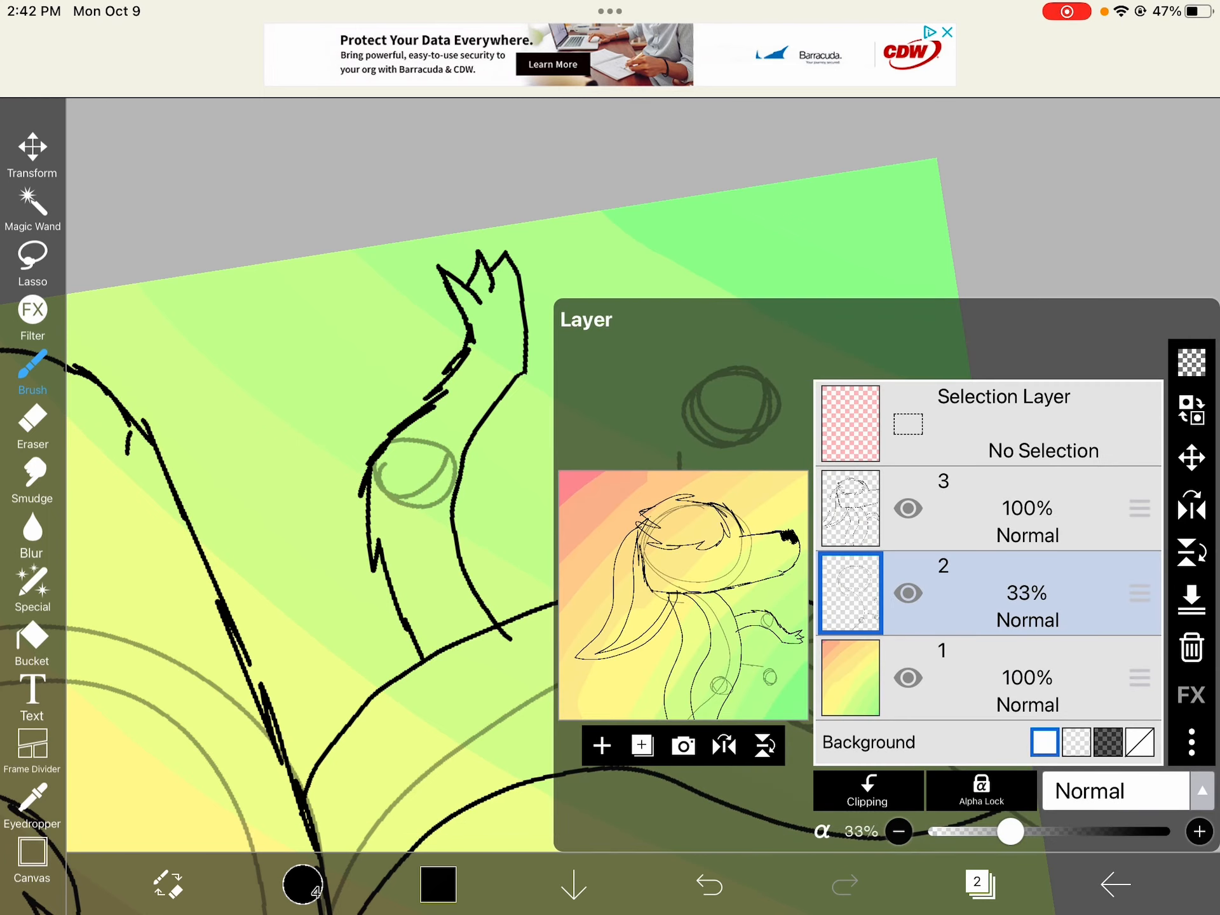
left_click(711, 888)
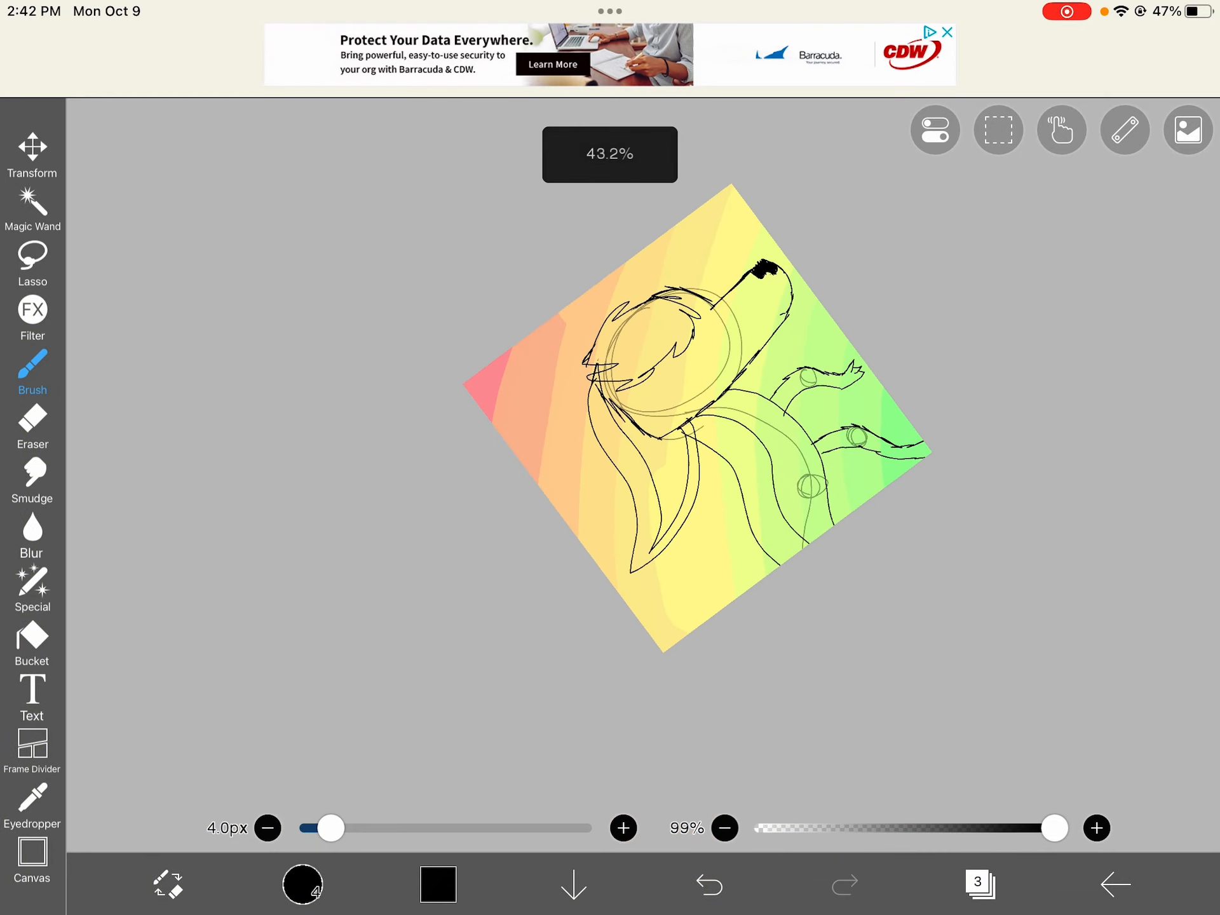
- Ink the dragon's spiky arm tip, leg claw and scalloped wing edge, then choose white
left_click(712, 901)
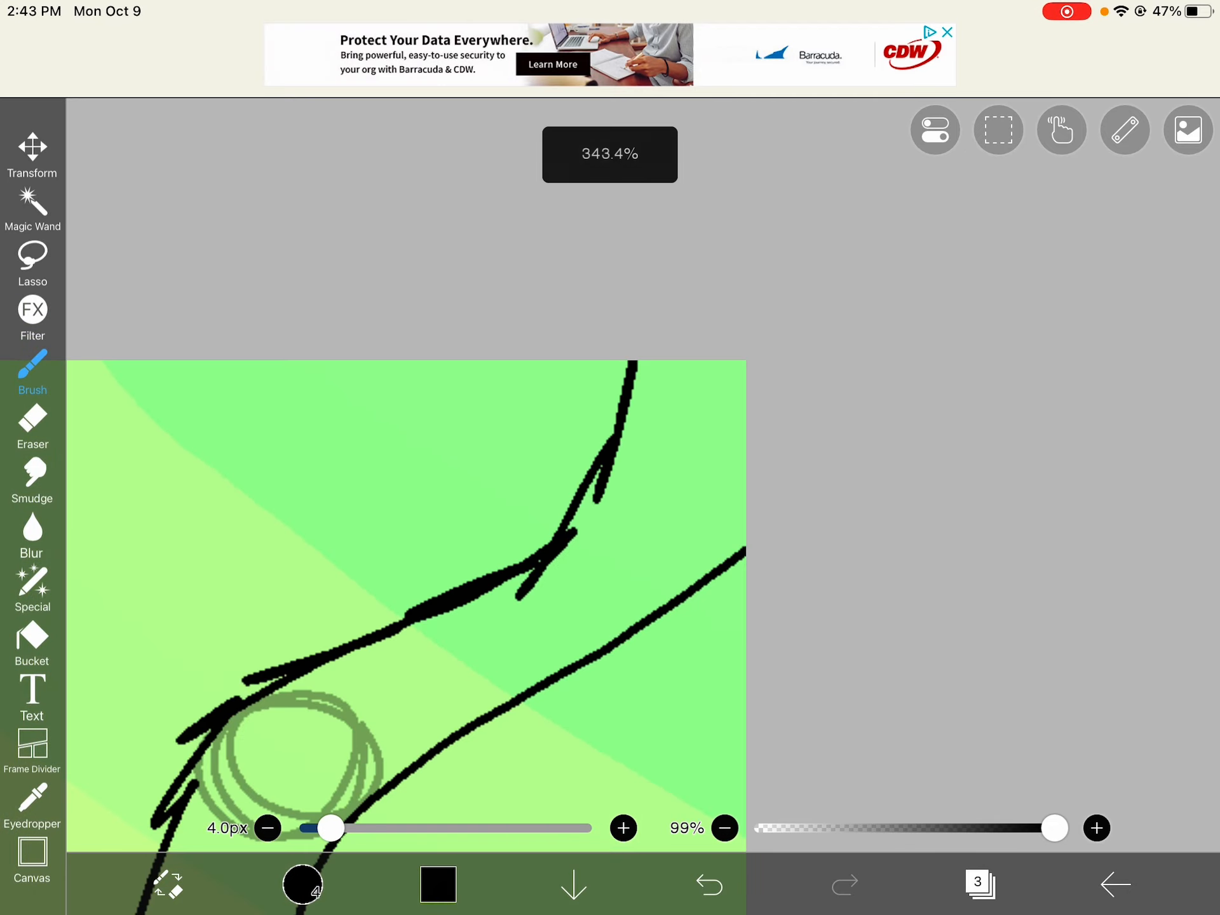
left_click_drag(614, 374, 747, 553)
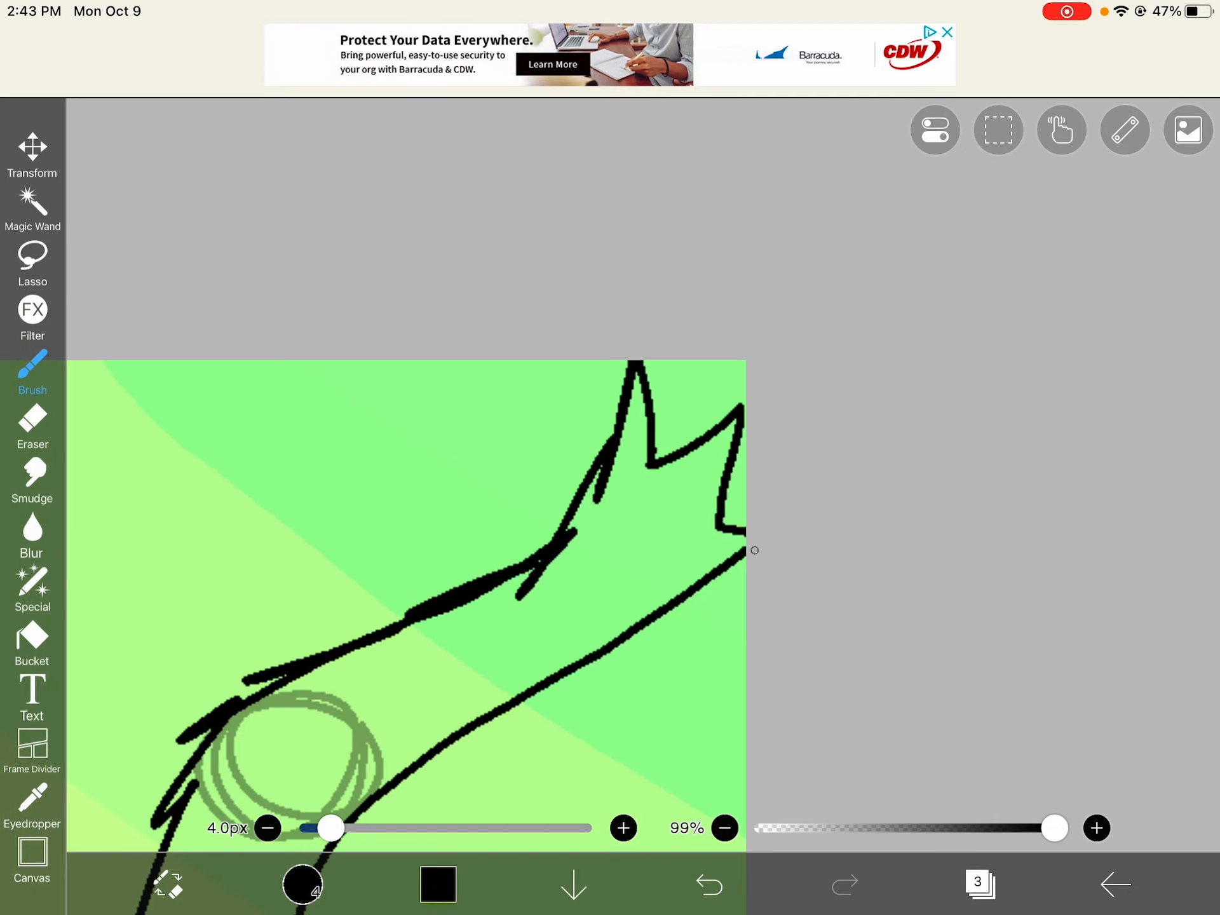
left_click(710, 886)
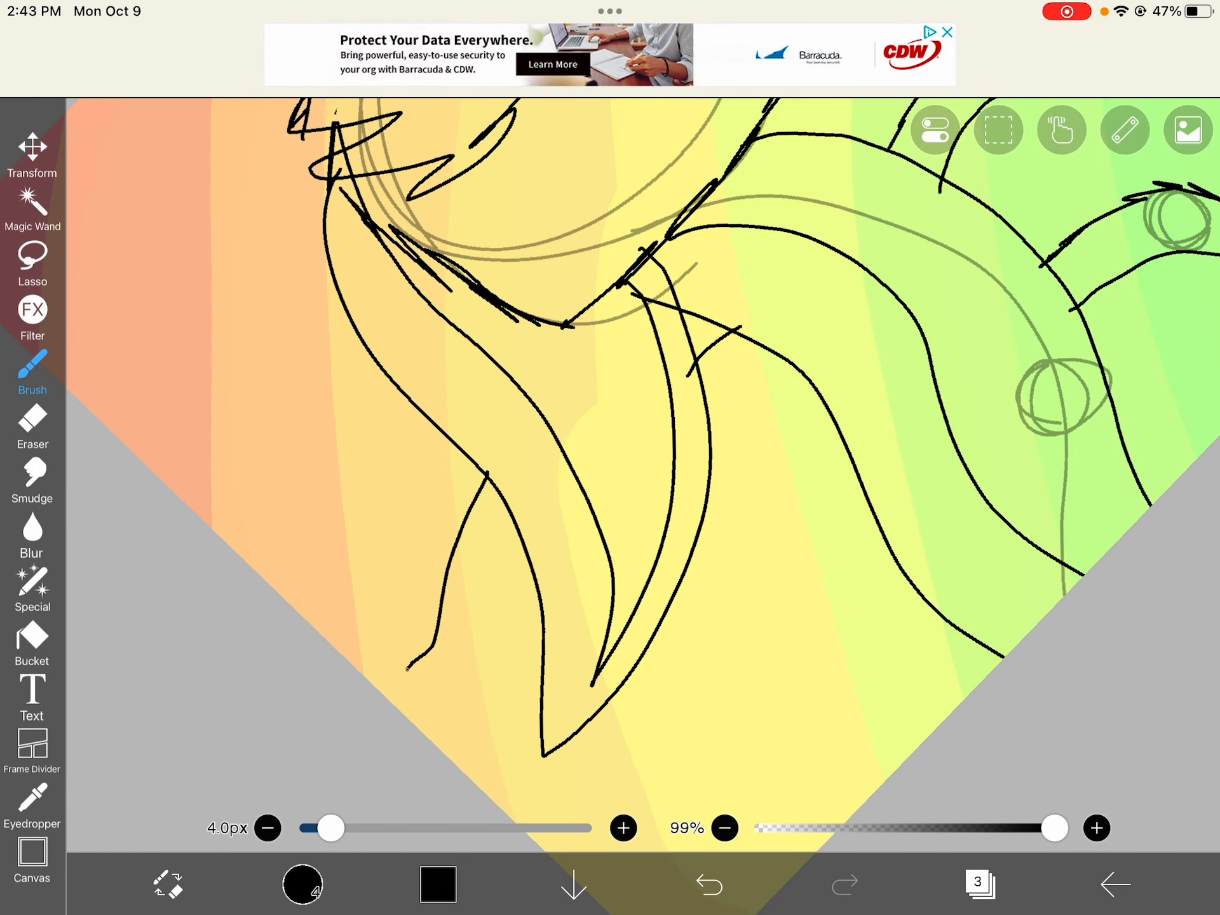
left_click_drag(405, 646, 474, 708)
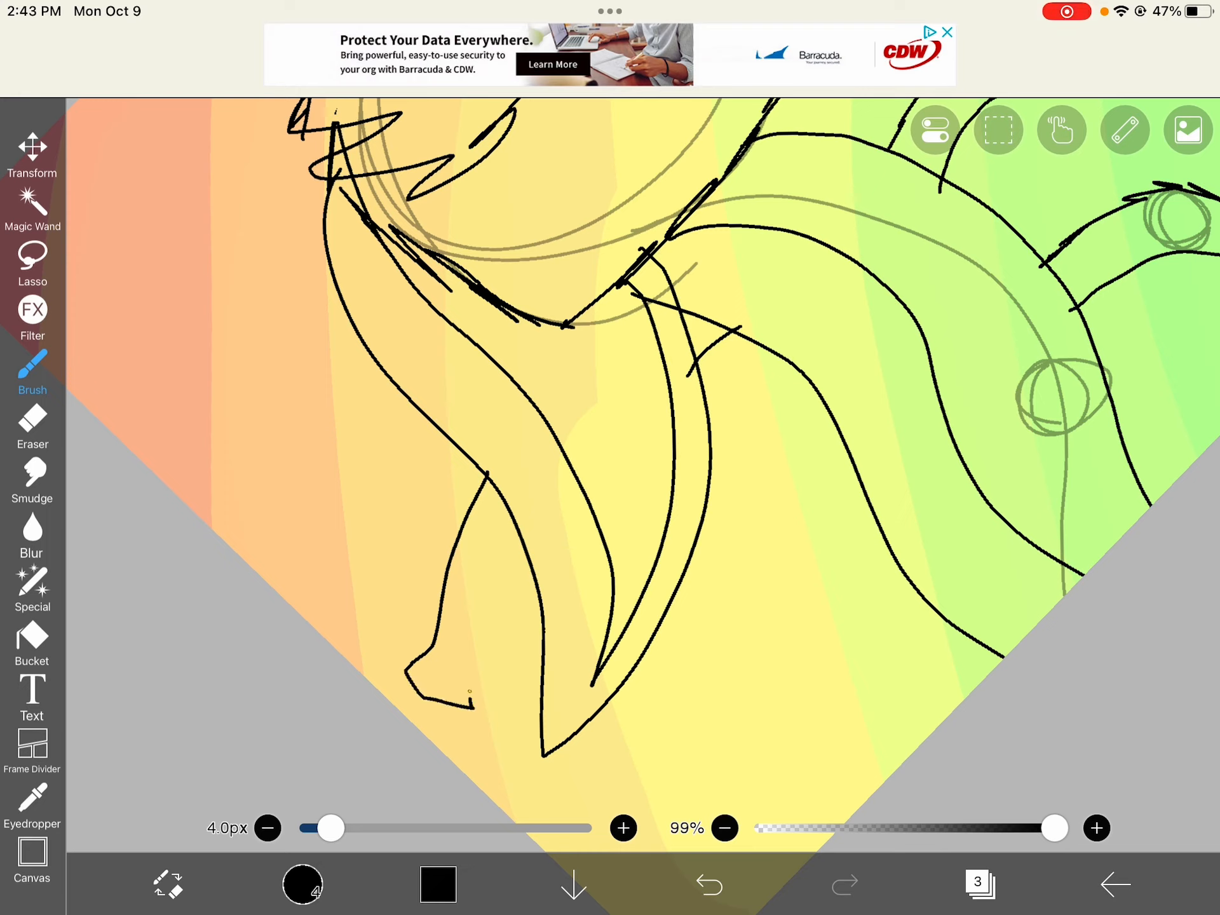
left_click(710, 900)
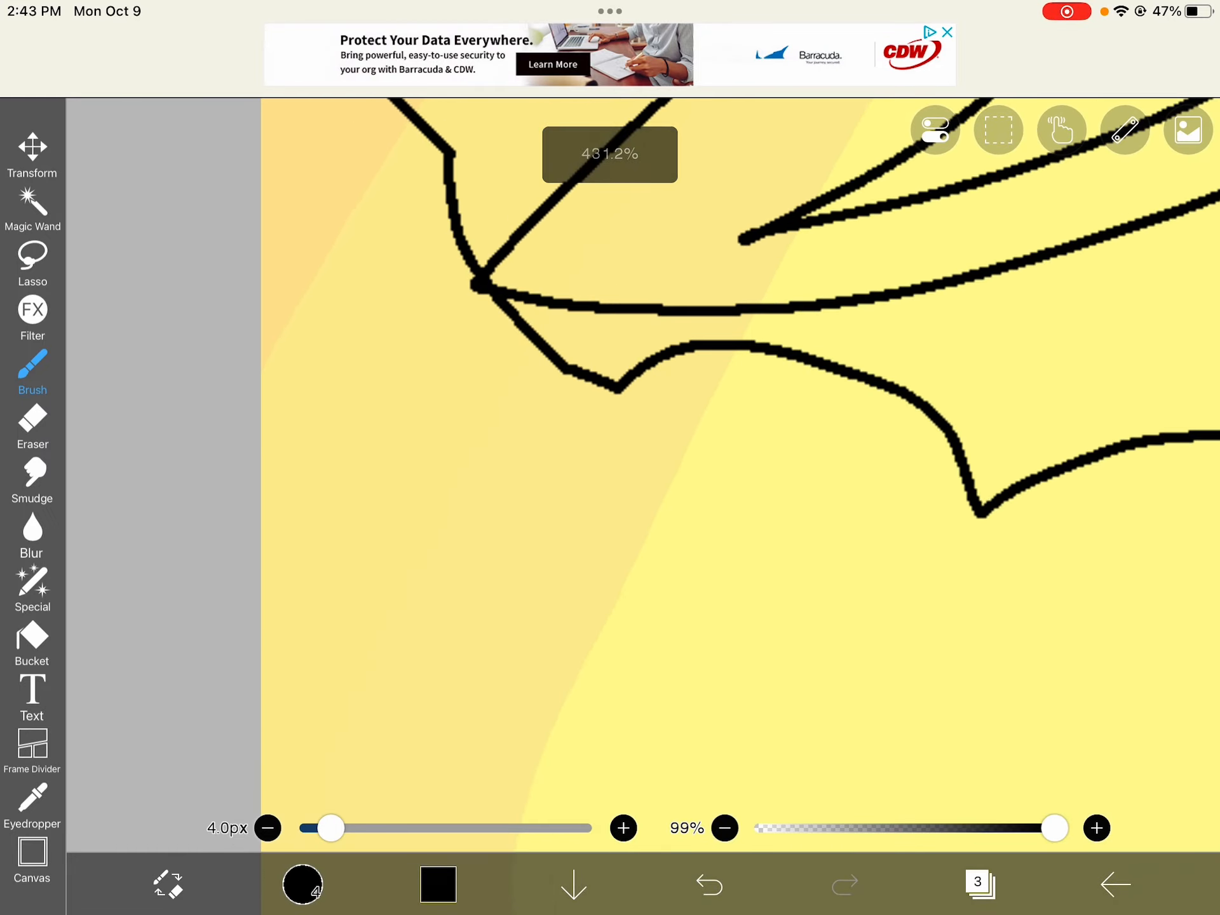
left_click_drag(613, 382, 614, 463)
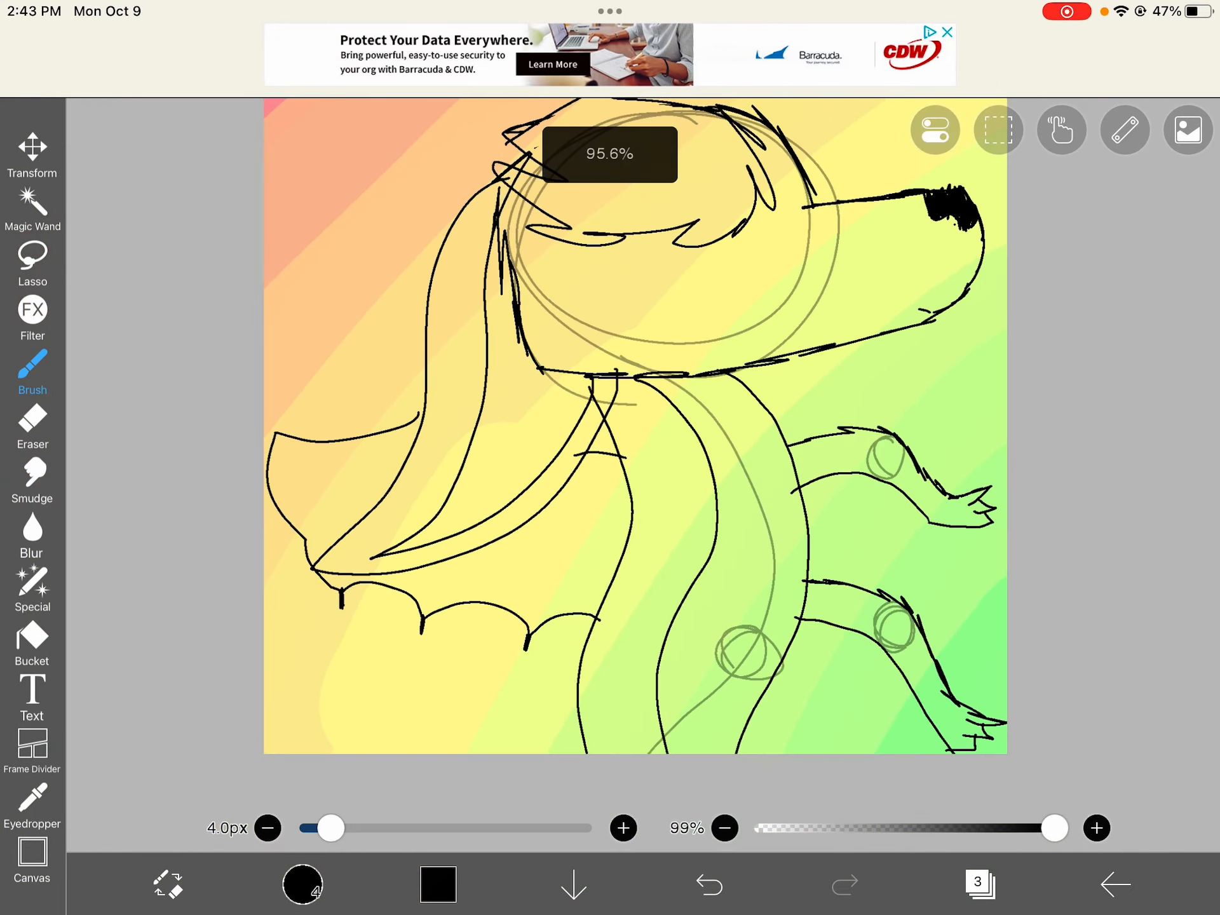
left_click(306, 890)
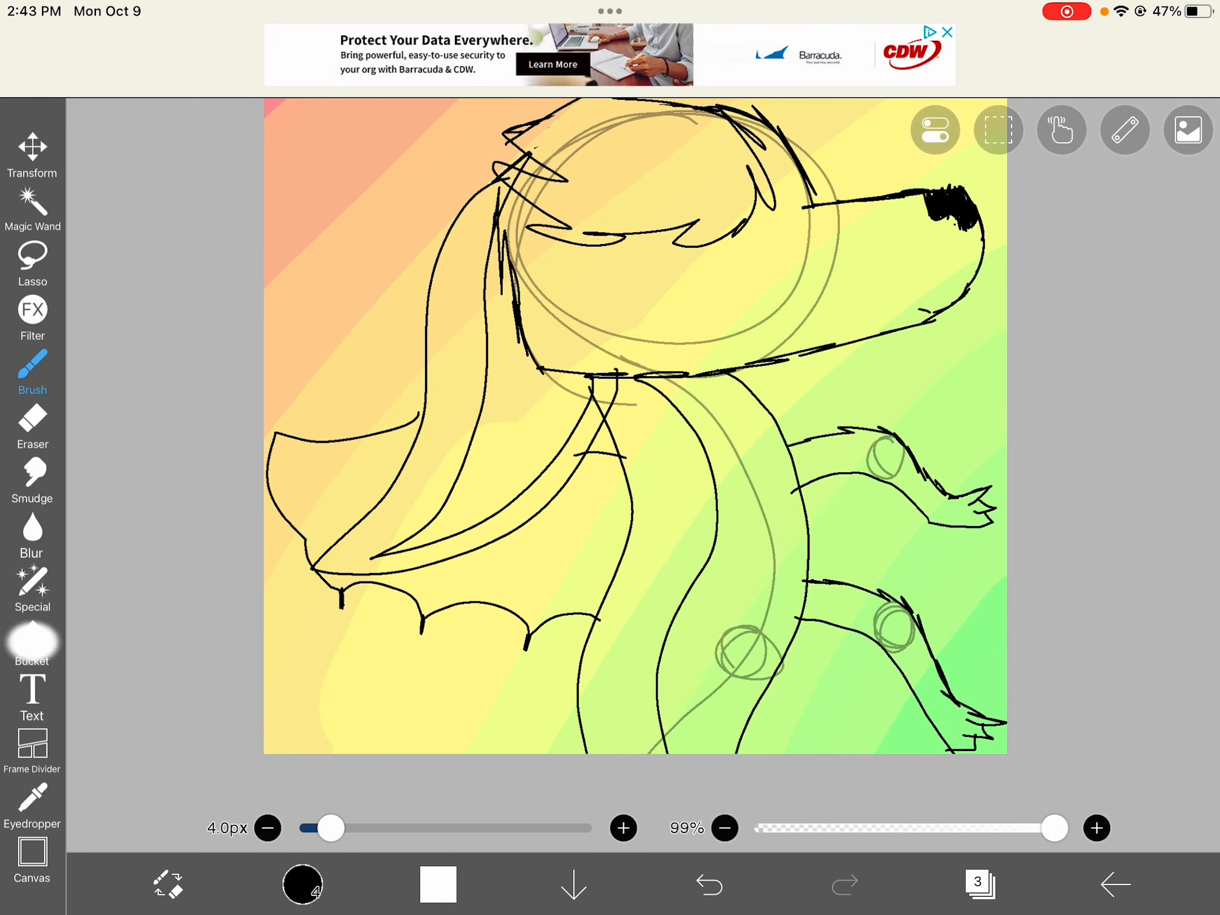
- Bucket-fill the wing, neck and body white, undoing leaks and a stray stroke
left_click(32, 647)
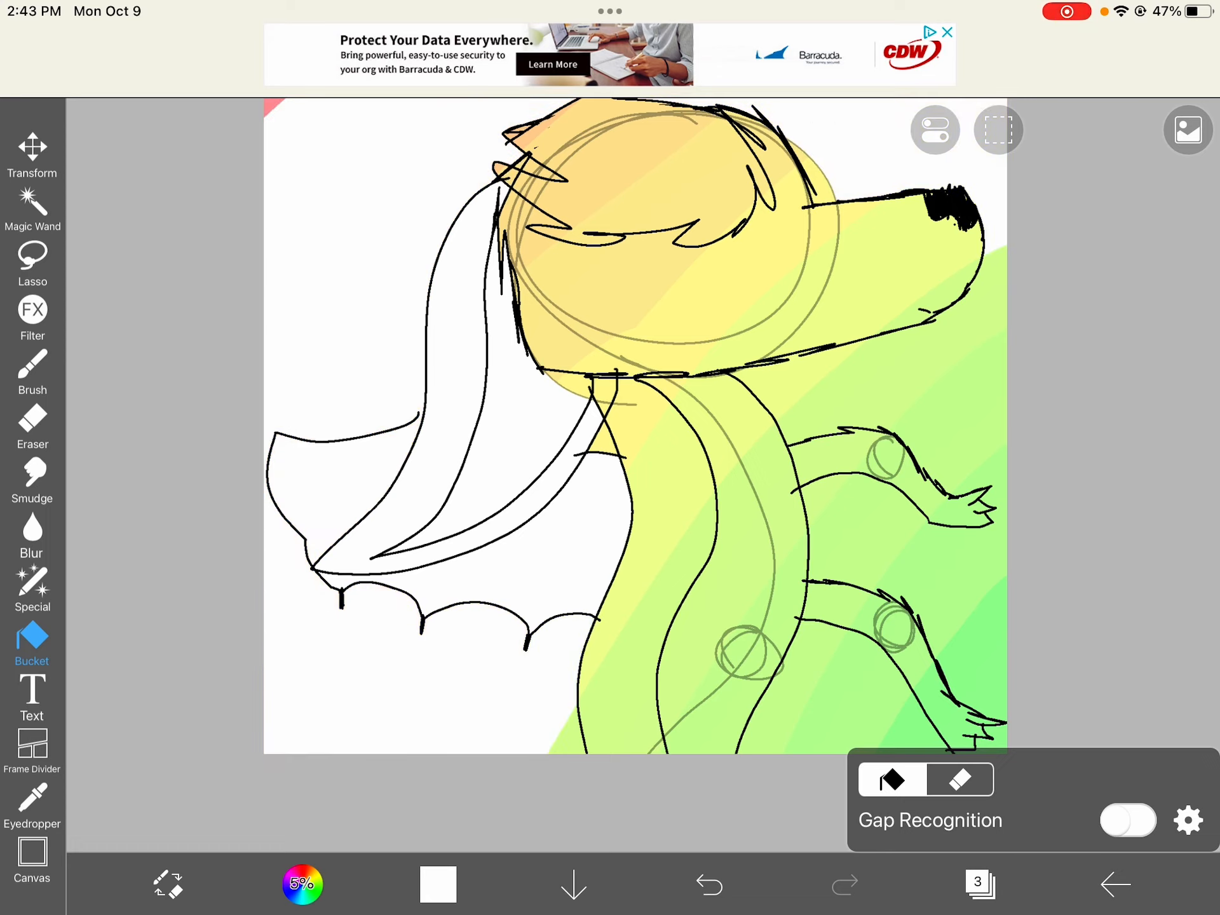
left_click(710, 886)
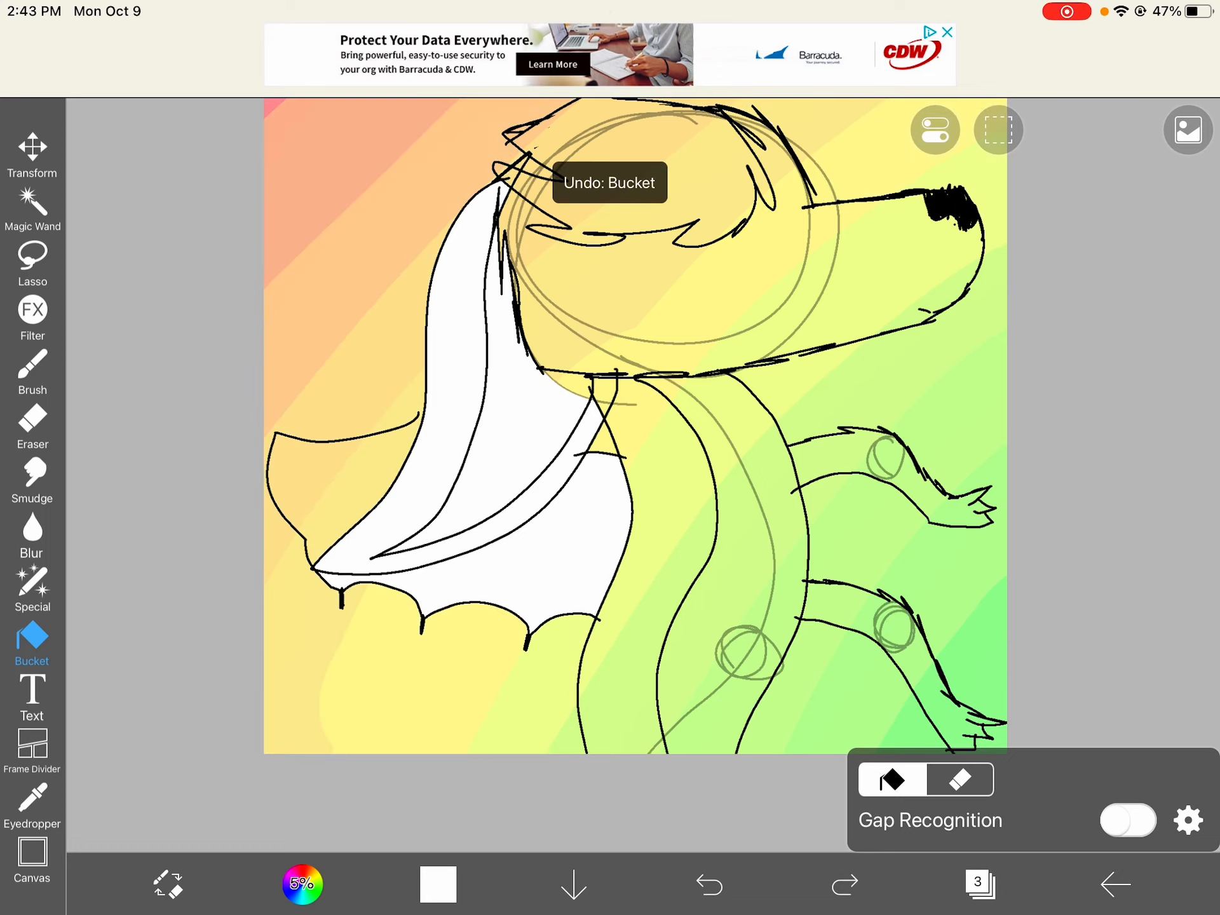
left_click(31, 369)
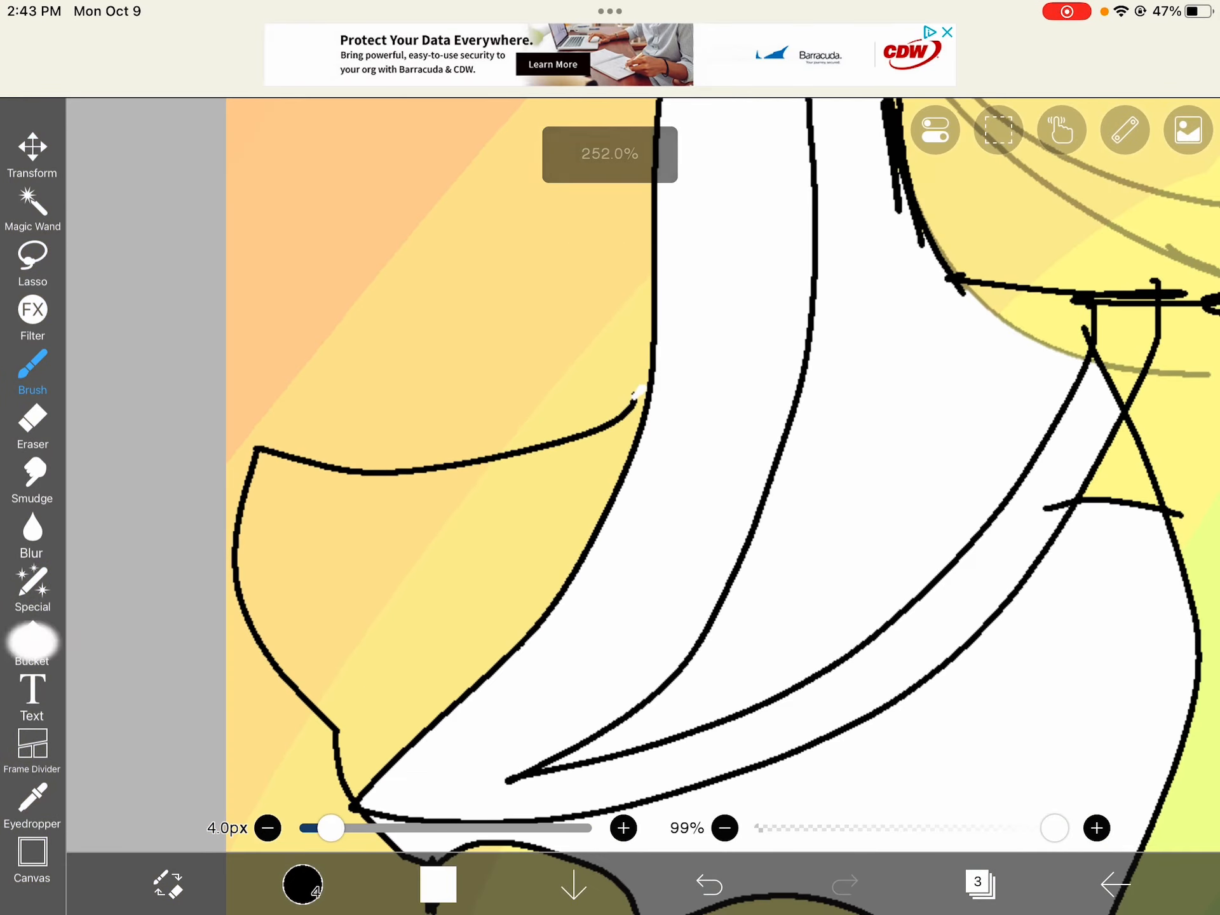
left_click(32, 645)
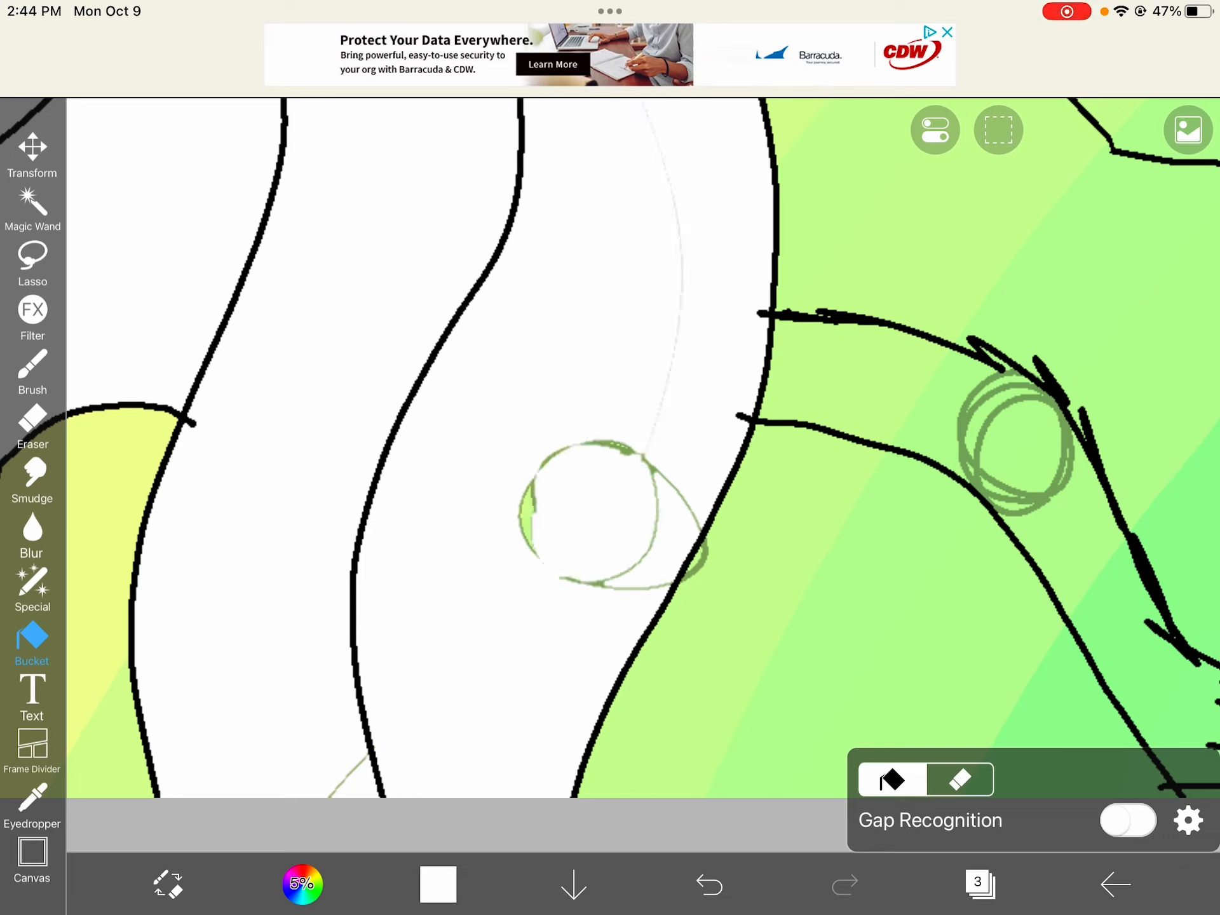
left_click(33, 369)
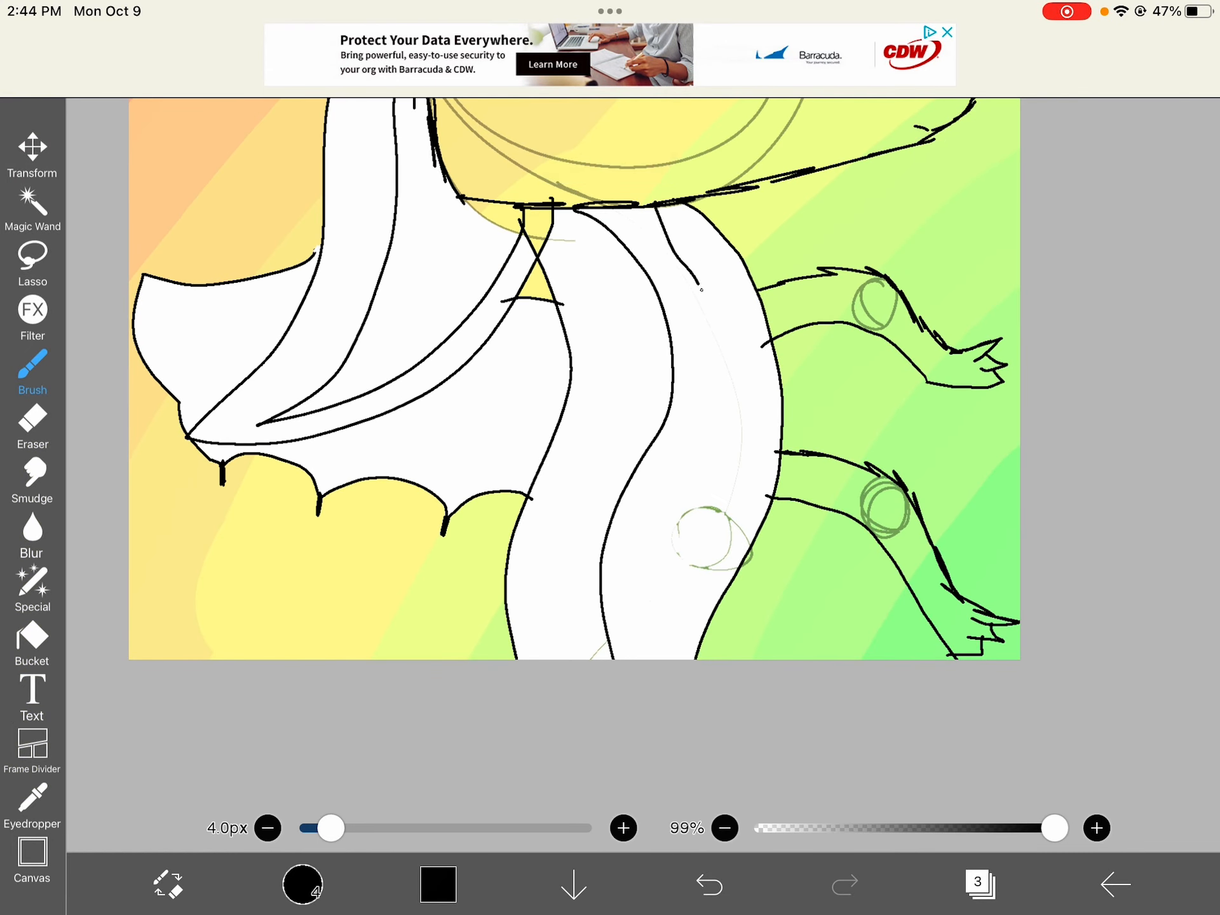
left_click(708, 902)
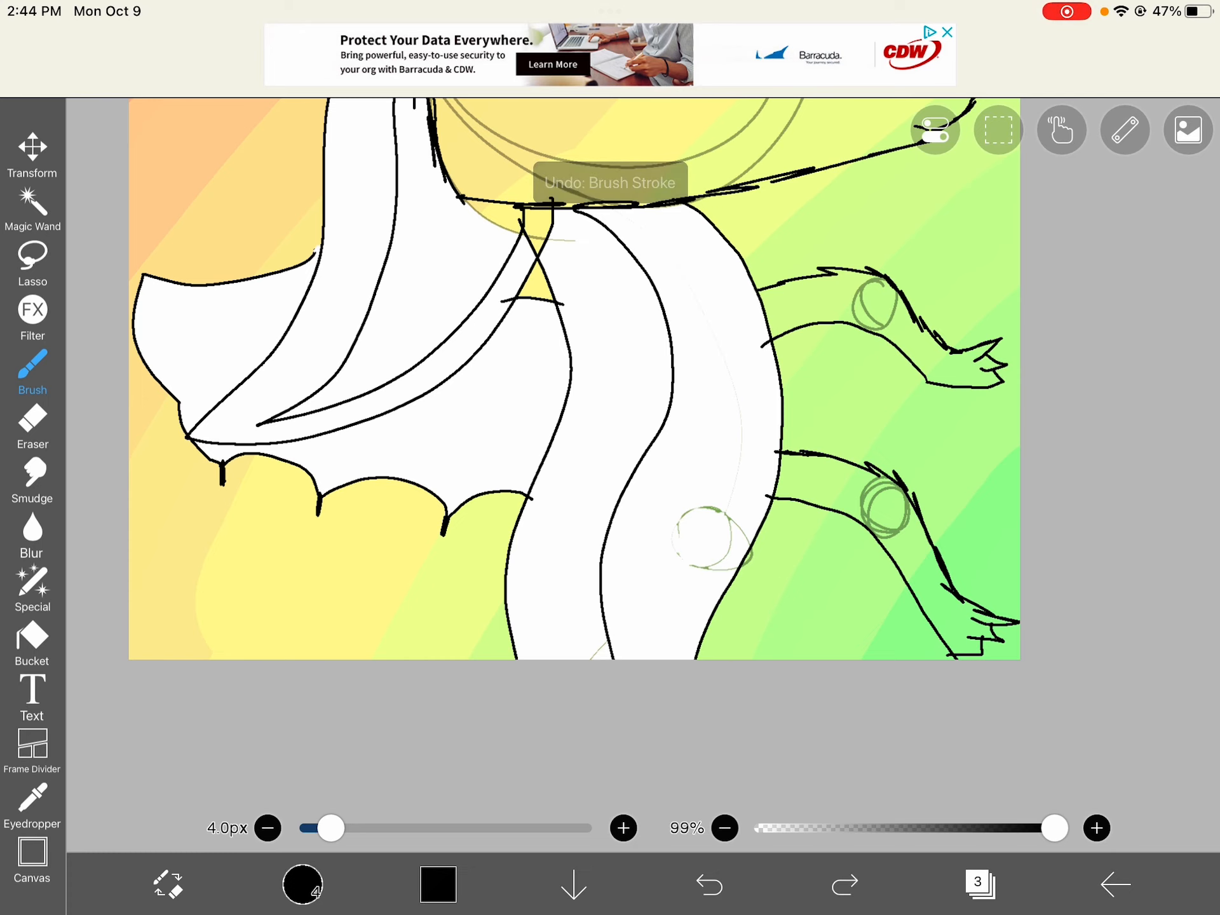
left_click(437, 884)
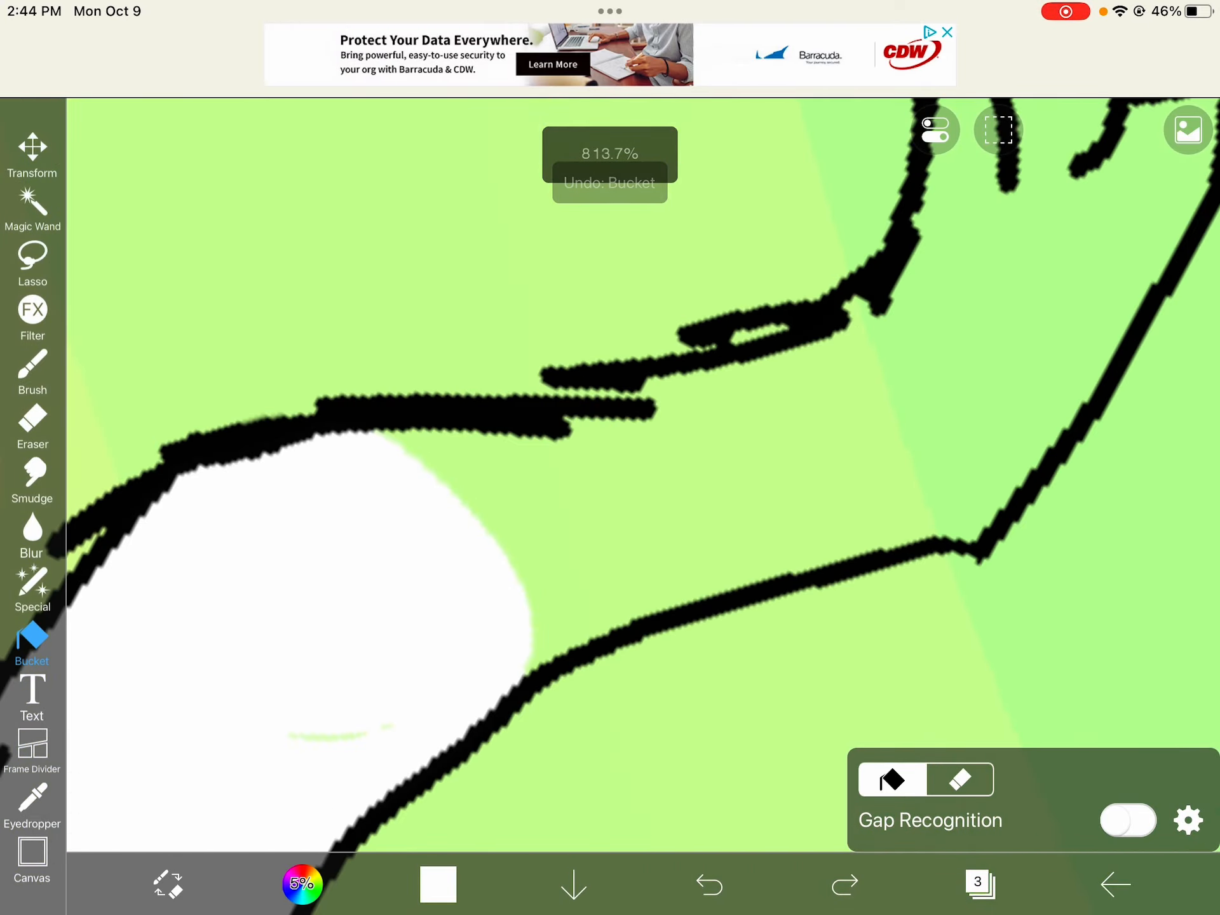
- Fill the small remaining gaps around the dragon's neck with white
left_click(32, 370)
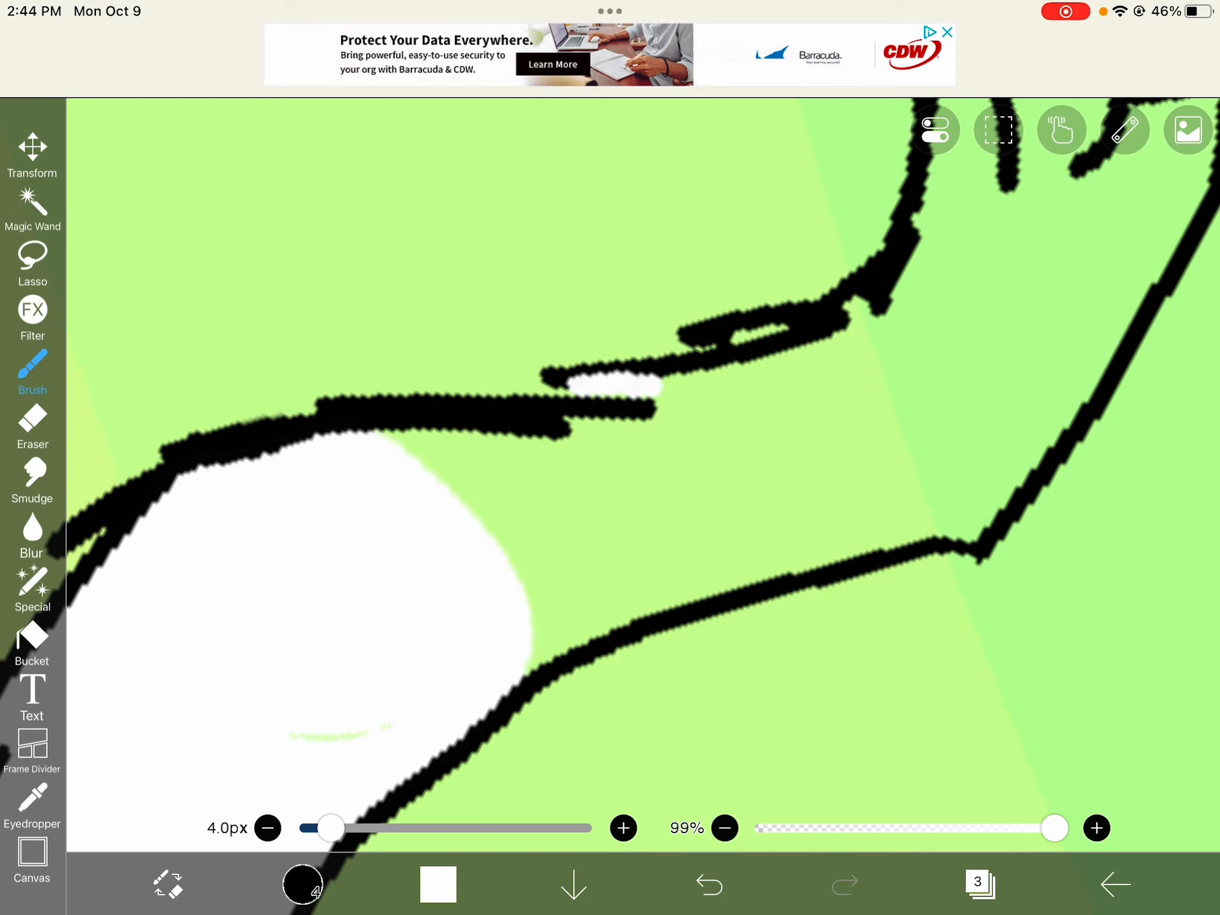
left_click(31, 642)
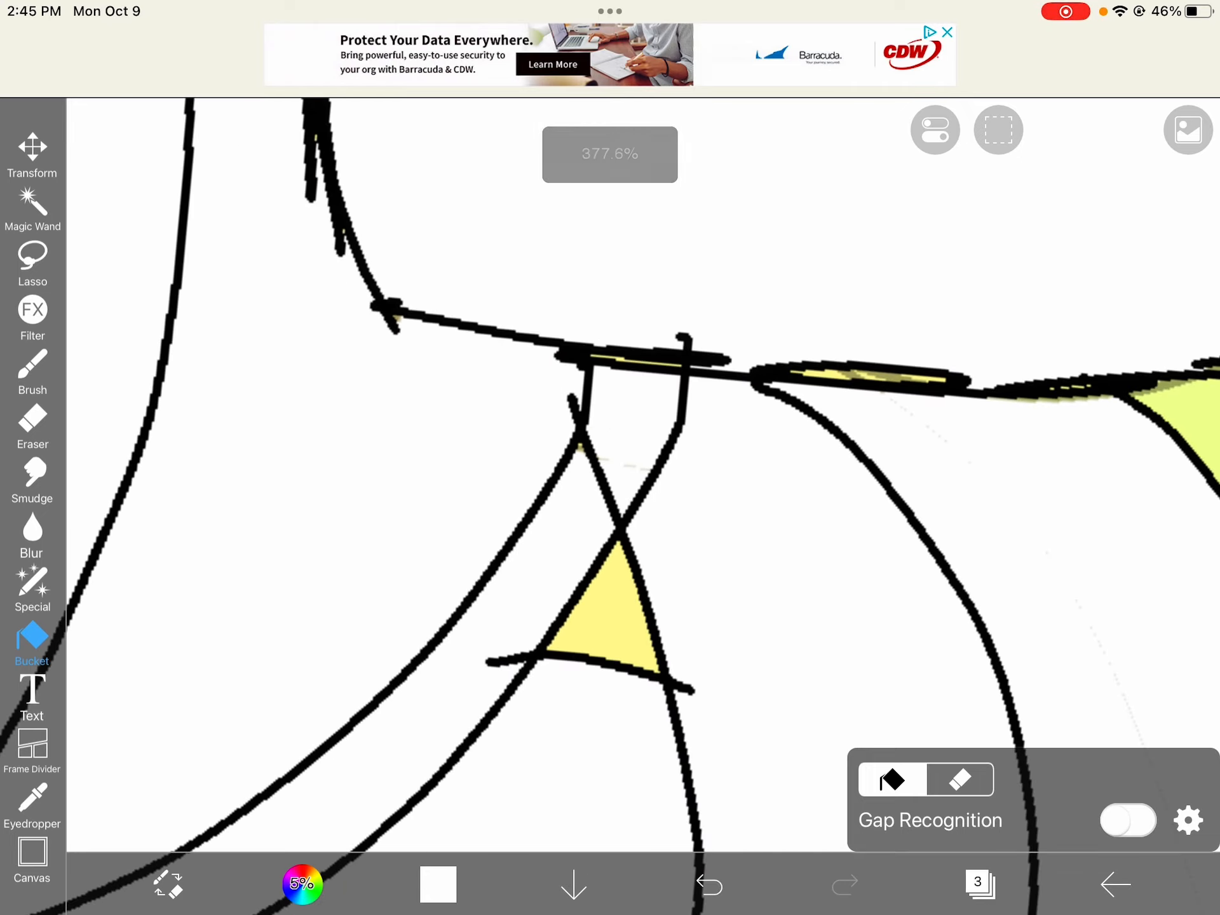
- Erase the leftover sketch guide circles on layer 2
scroll("down", 3)
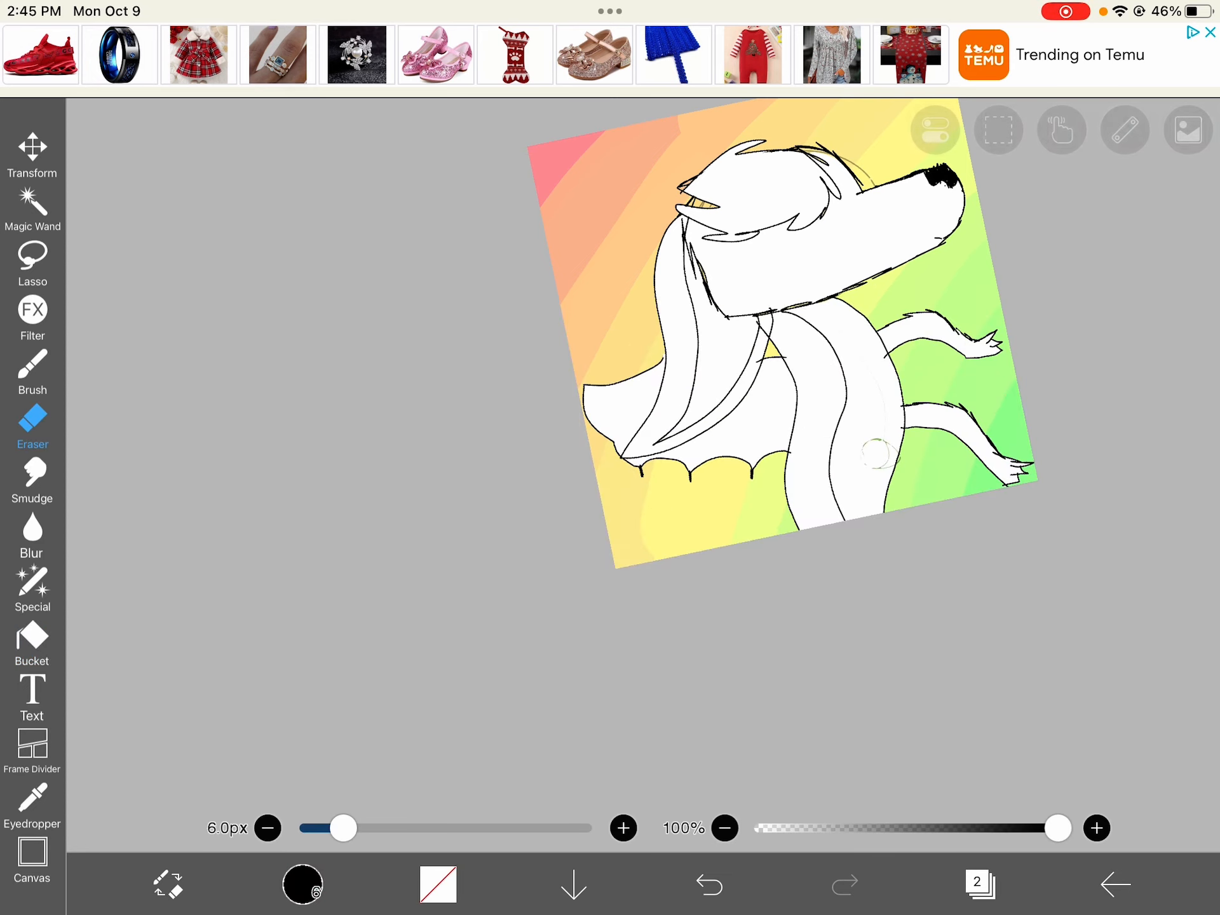
left_click_drag(343, 828, 585, 828)
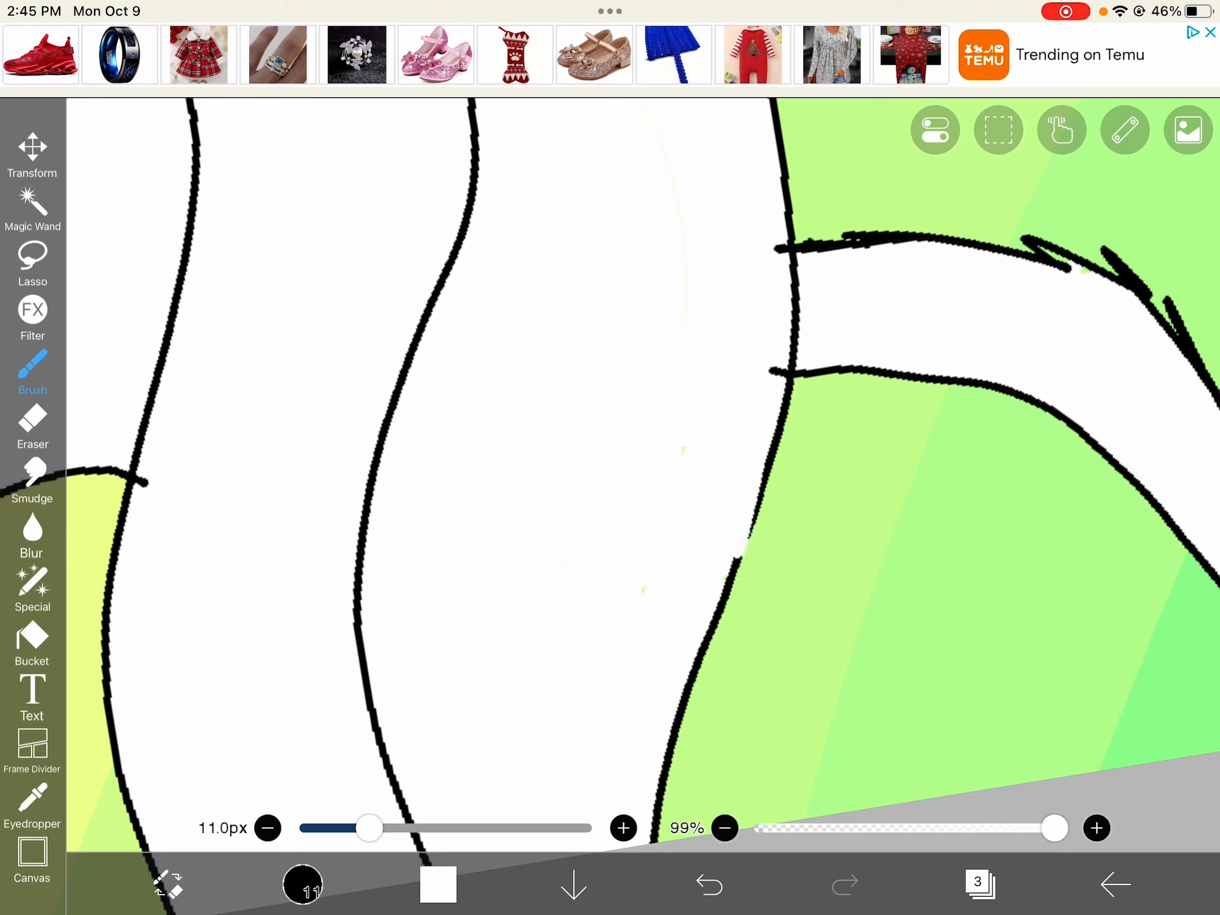
- Paint over the green specks on the body with an 11px white brush
left_click(709, 901)
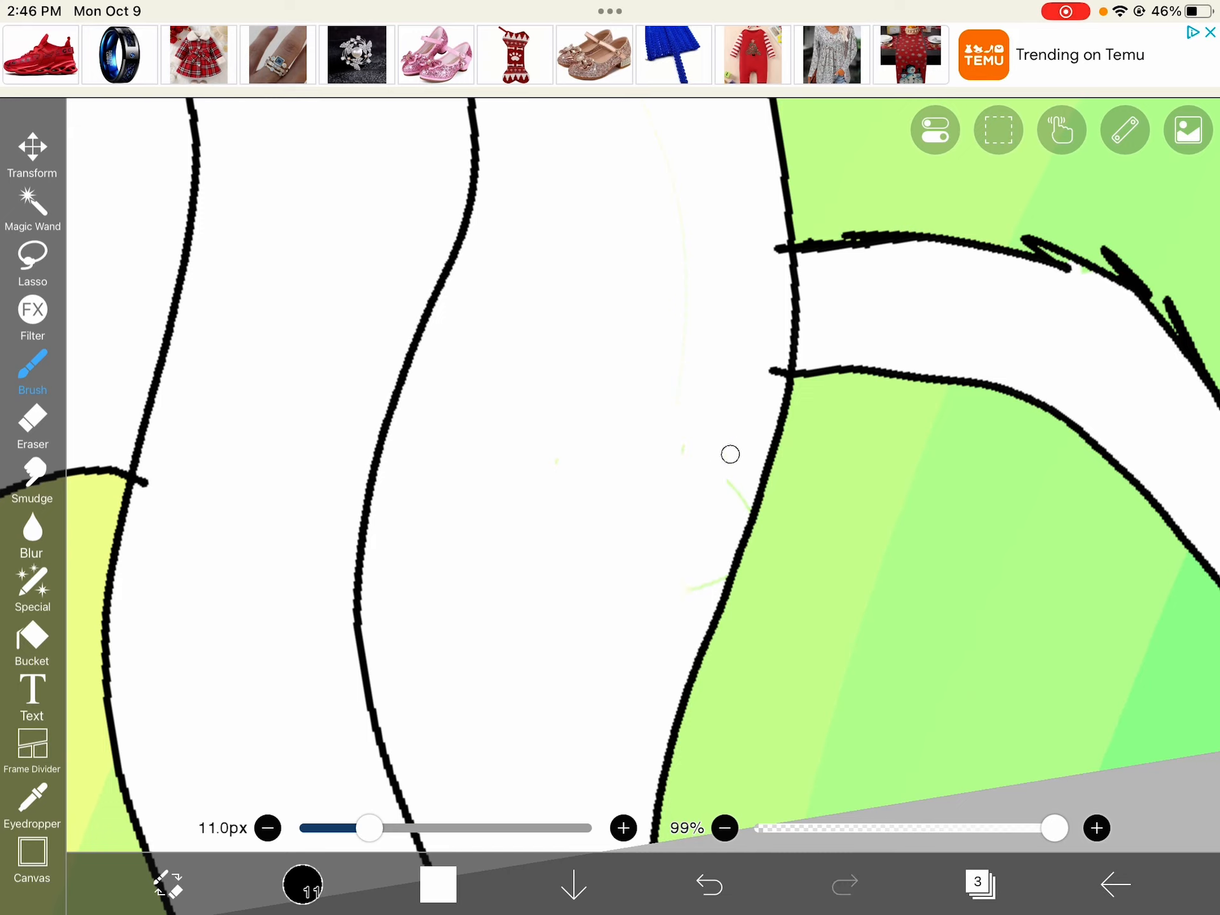
mouse_move(730, 508)
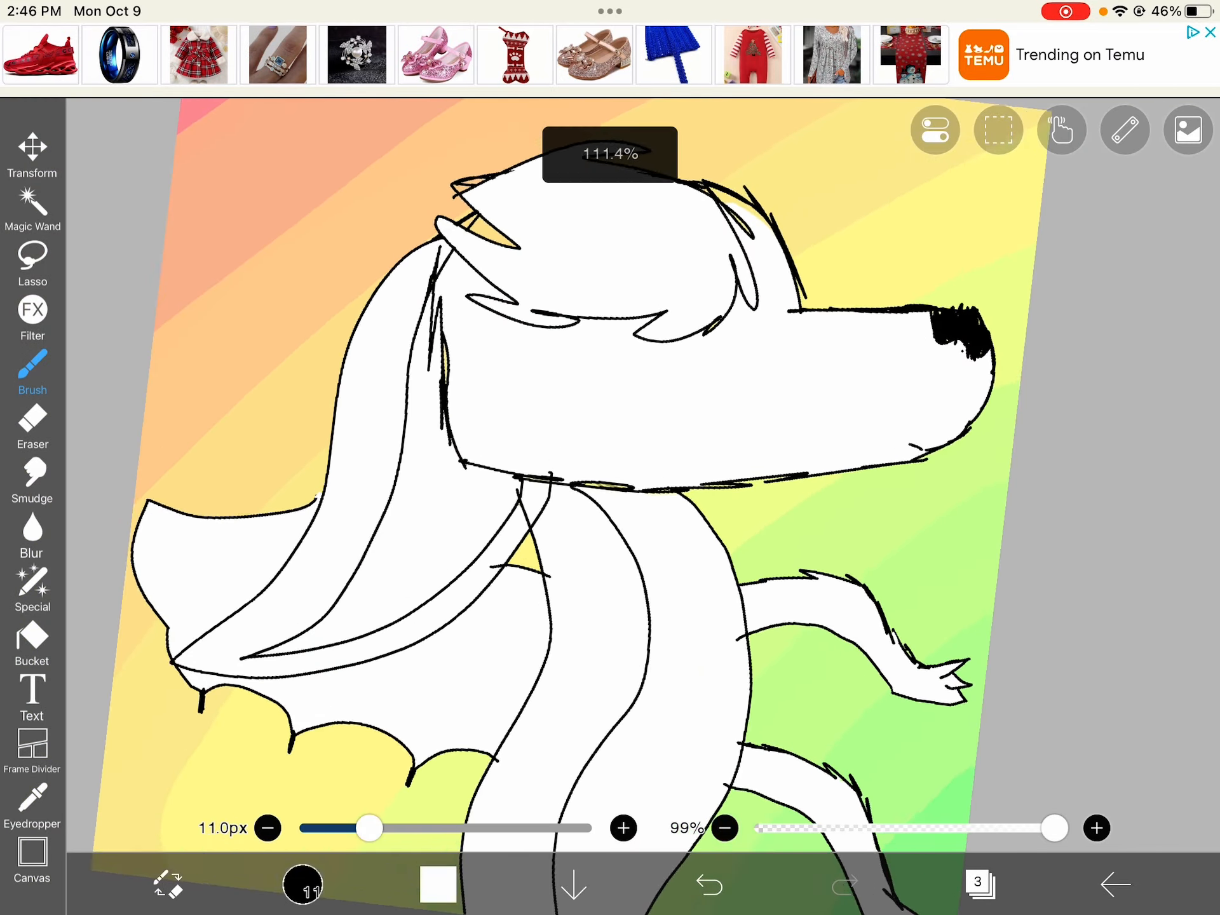
left_click(438, 891)
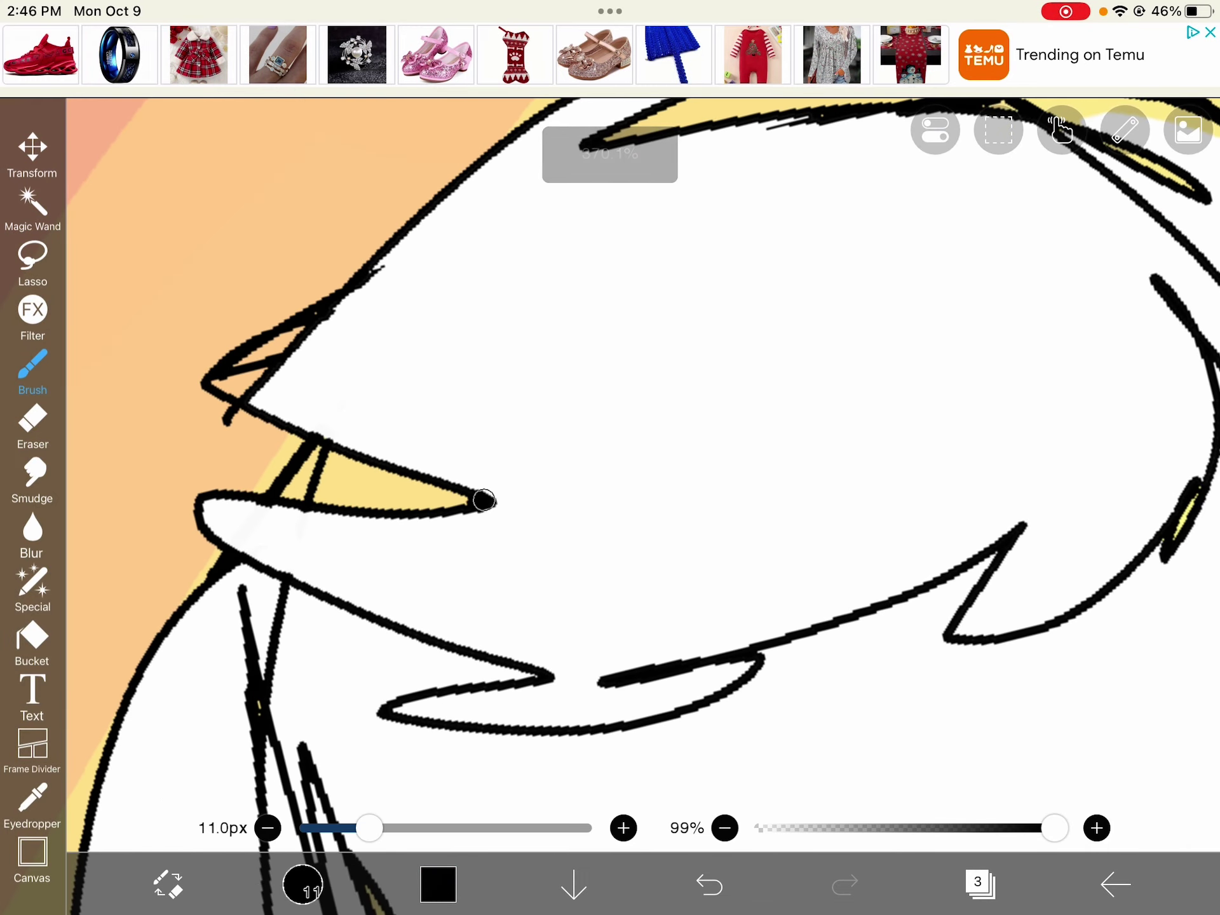
- Undo the stray head stroke and redraw the head outlines with a 4px brush
left_click(708, 886)
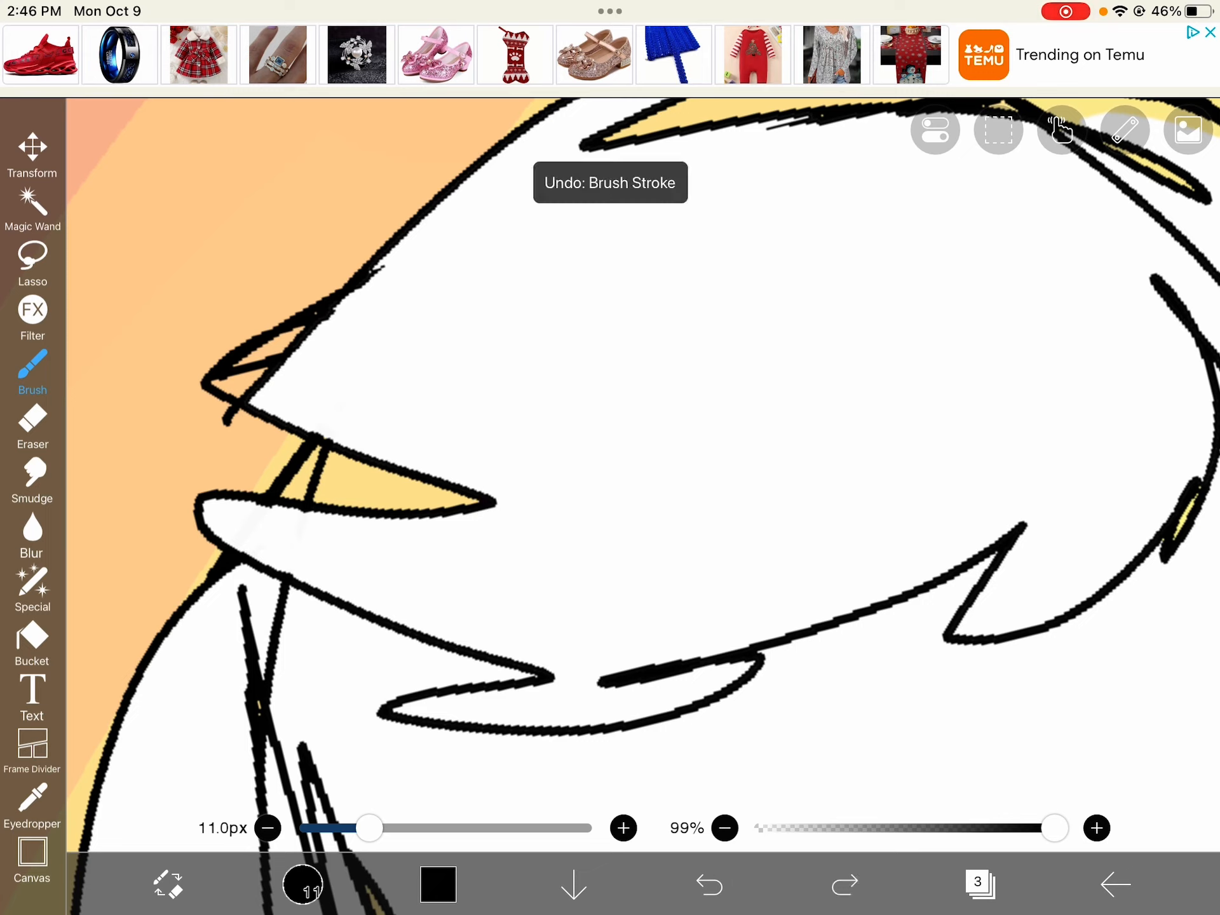
left_click_drag(370, 828, 335, 828)
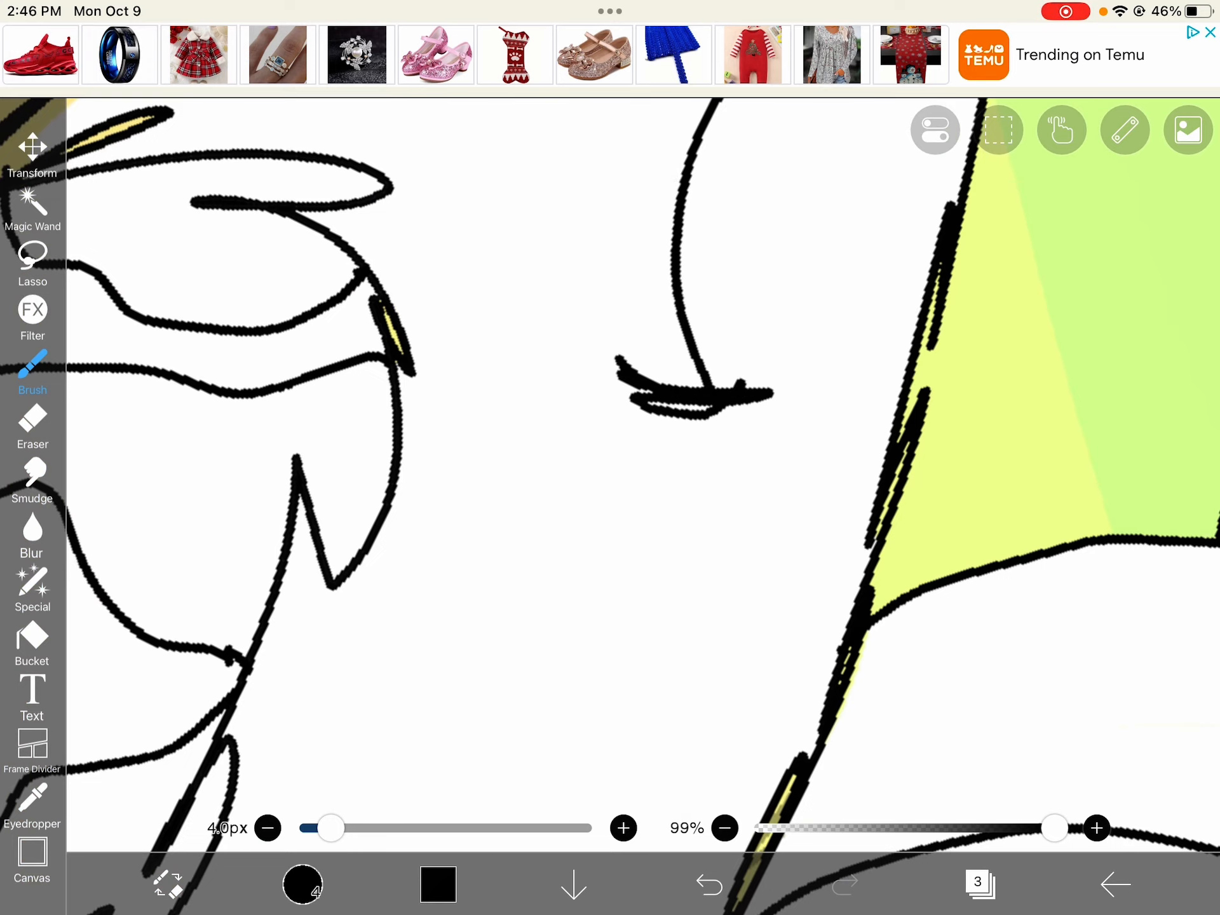
left_click(709, 886)
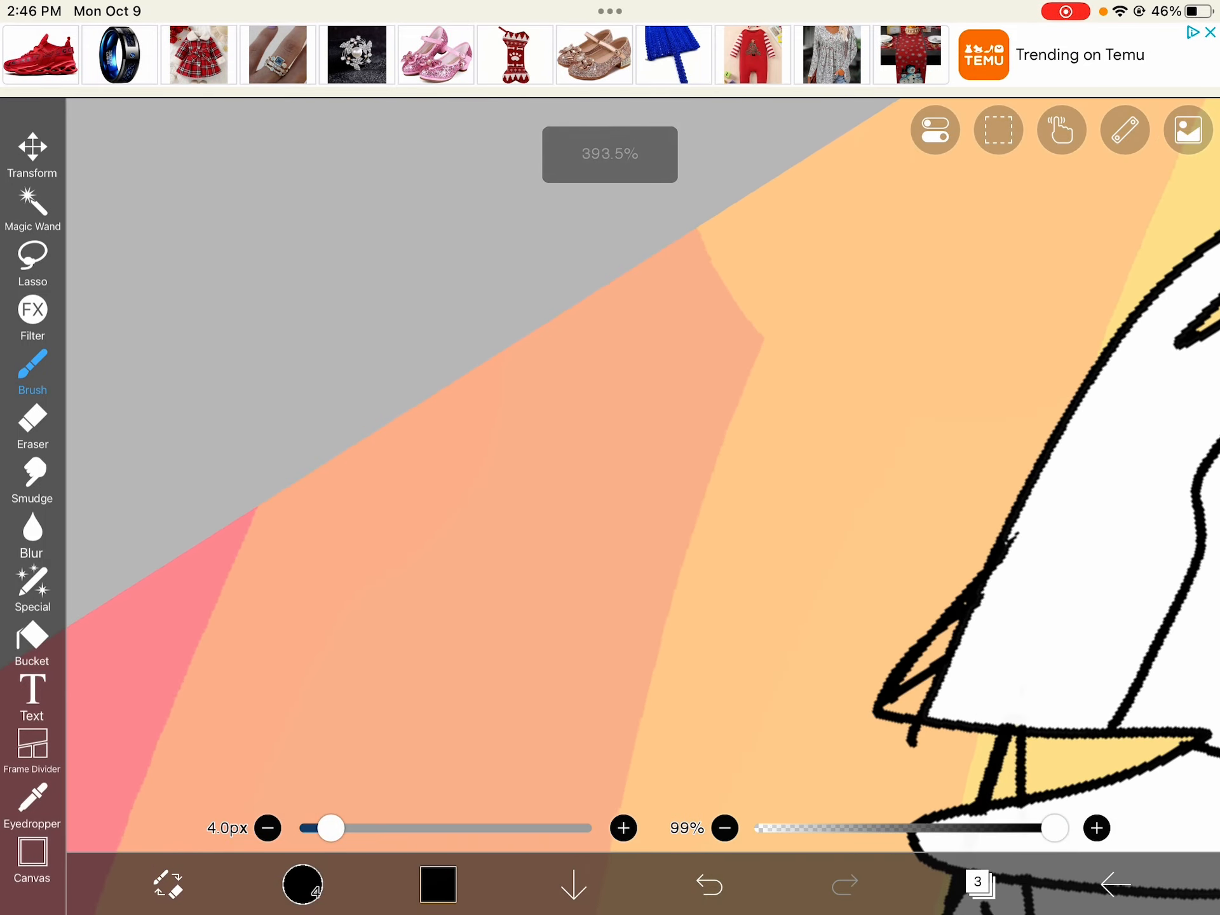
- Draw the large outlined title letter M, redoing the first attempt
left_click_drag(399, 451, 526, 770)
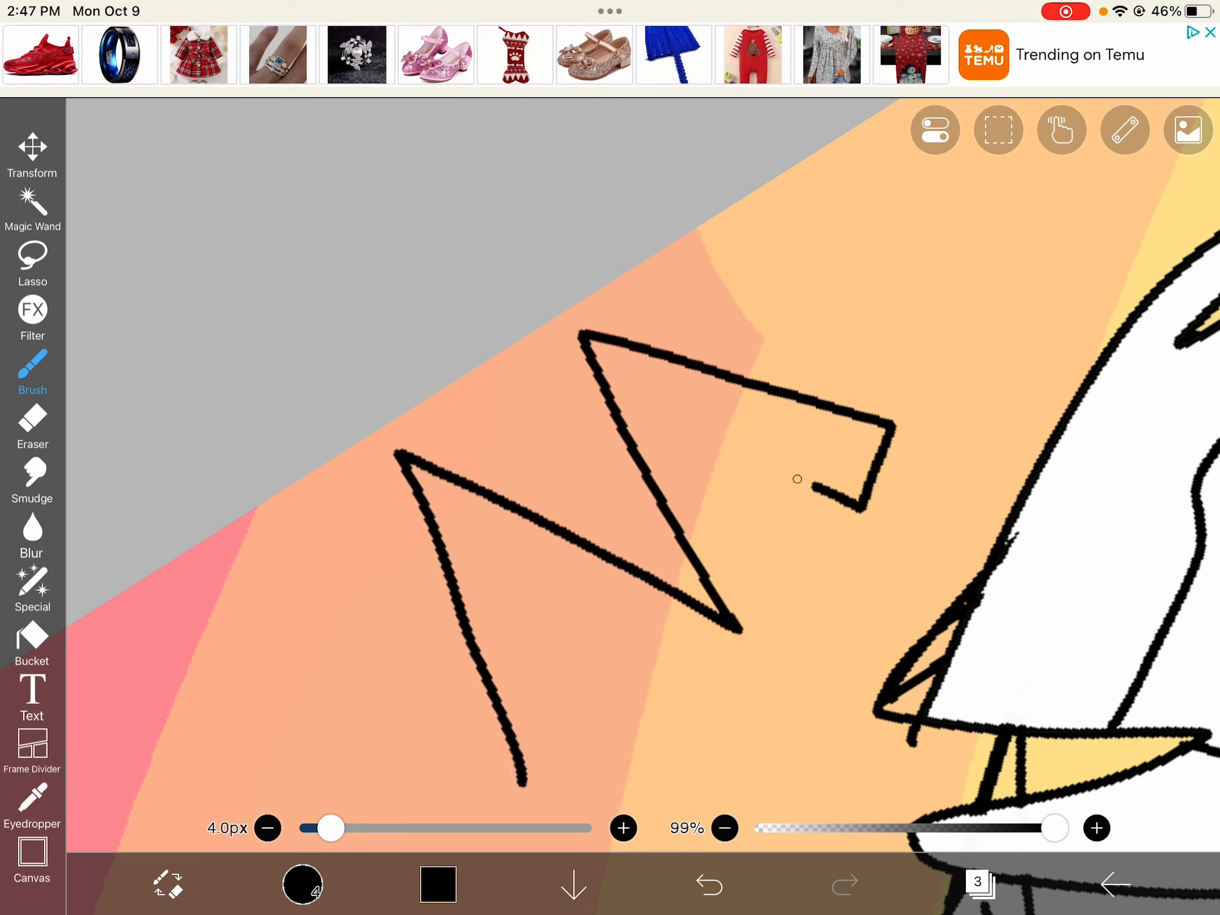
left_click(709, 885)
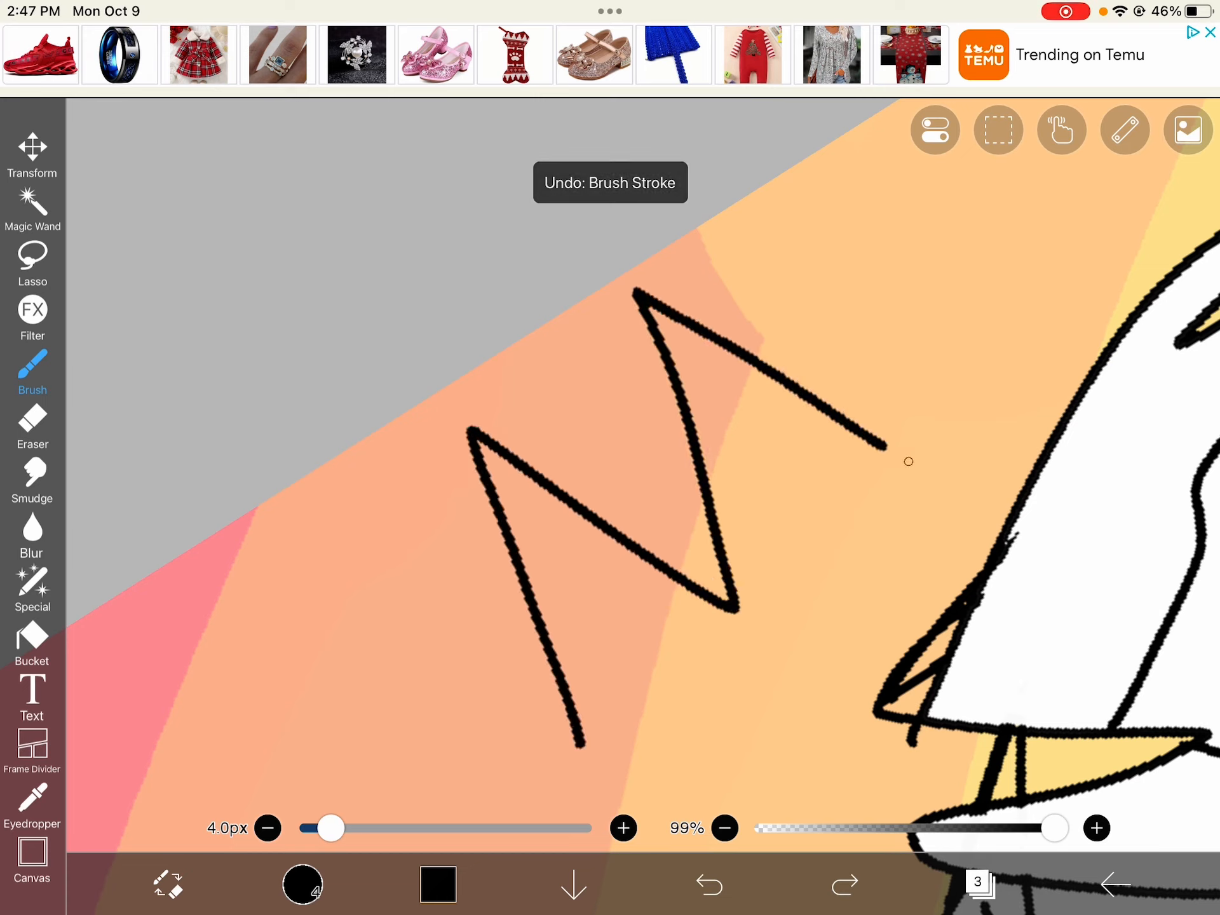
left_click_drag(700, 381, 805, 604)
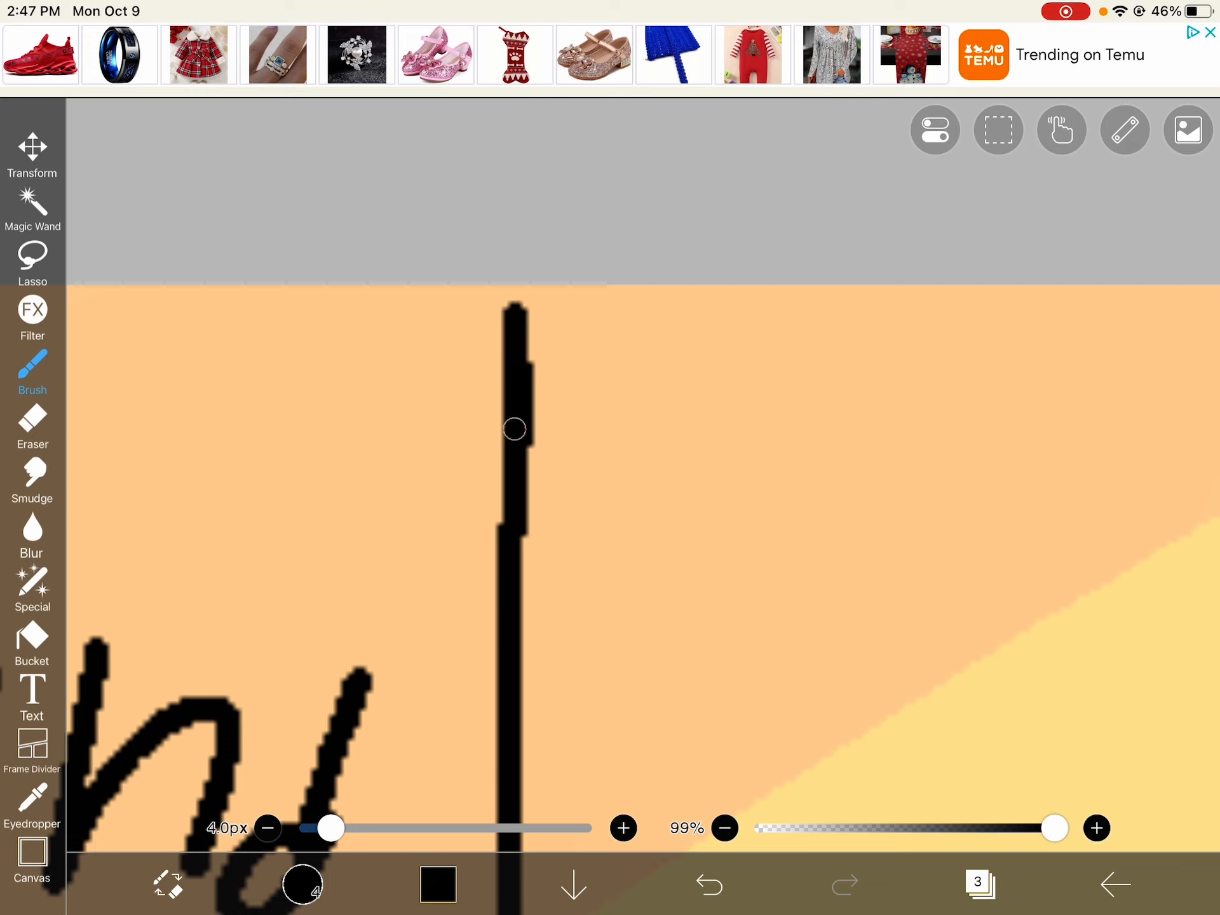
- Write the outlined letter K and the word 'Channel!' beside it
left_click_drag(513, 311, 635, 541)
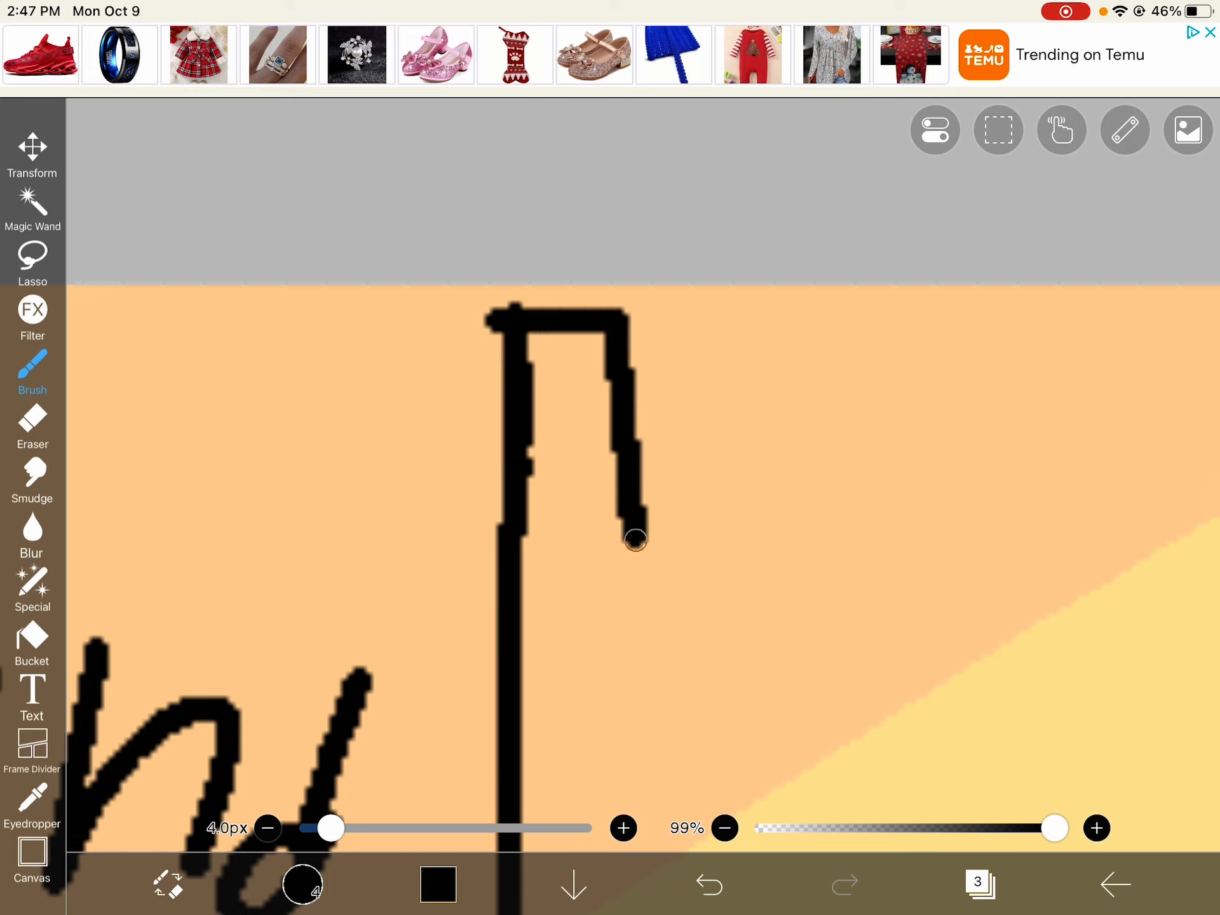
left_click_drag(634, 540, 787, 712)
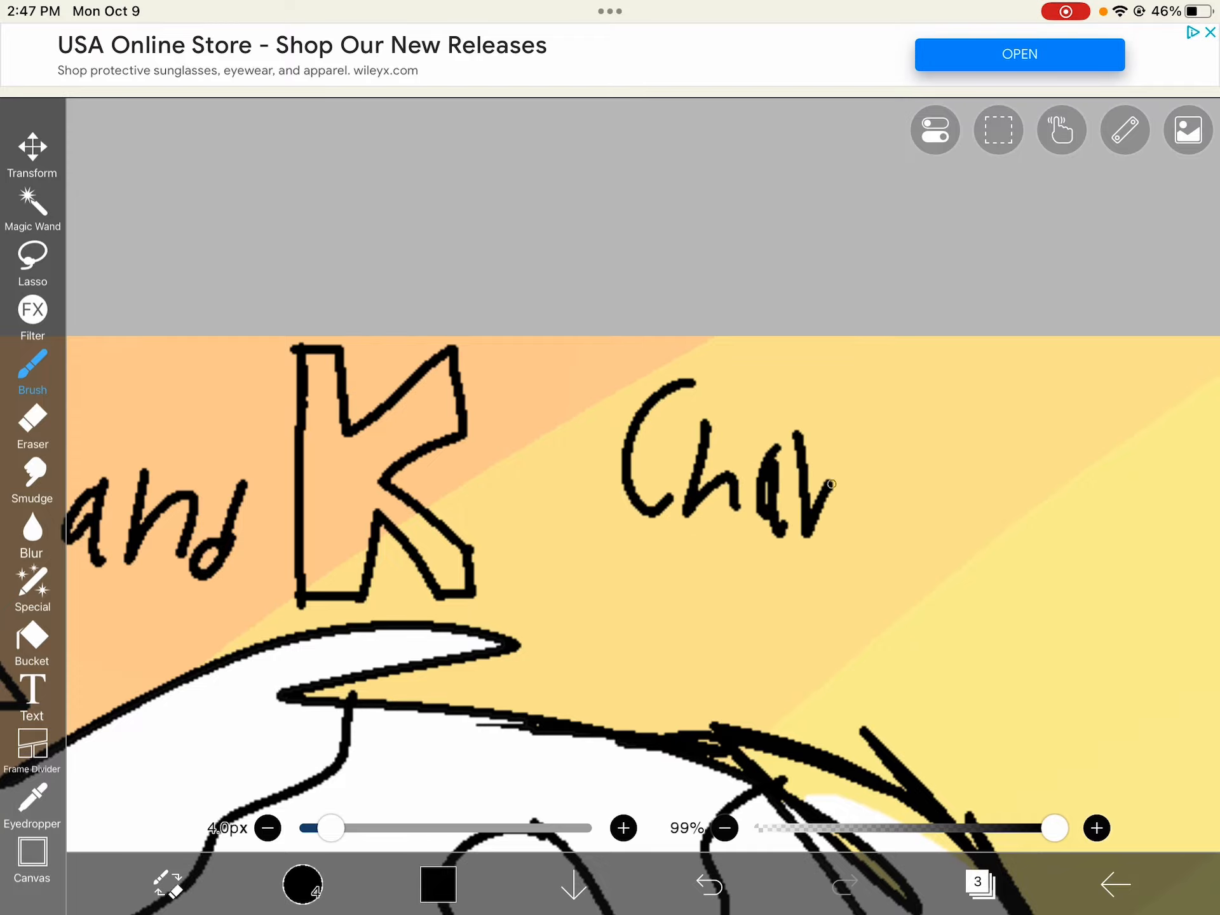
left_click_drag(825, 483, 1074, 428)
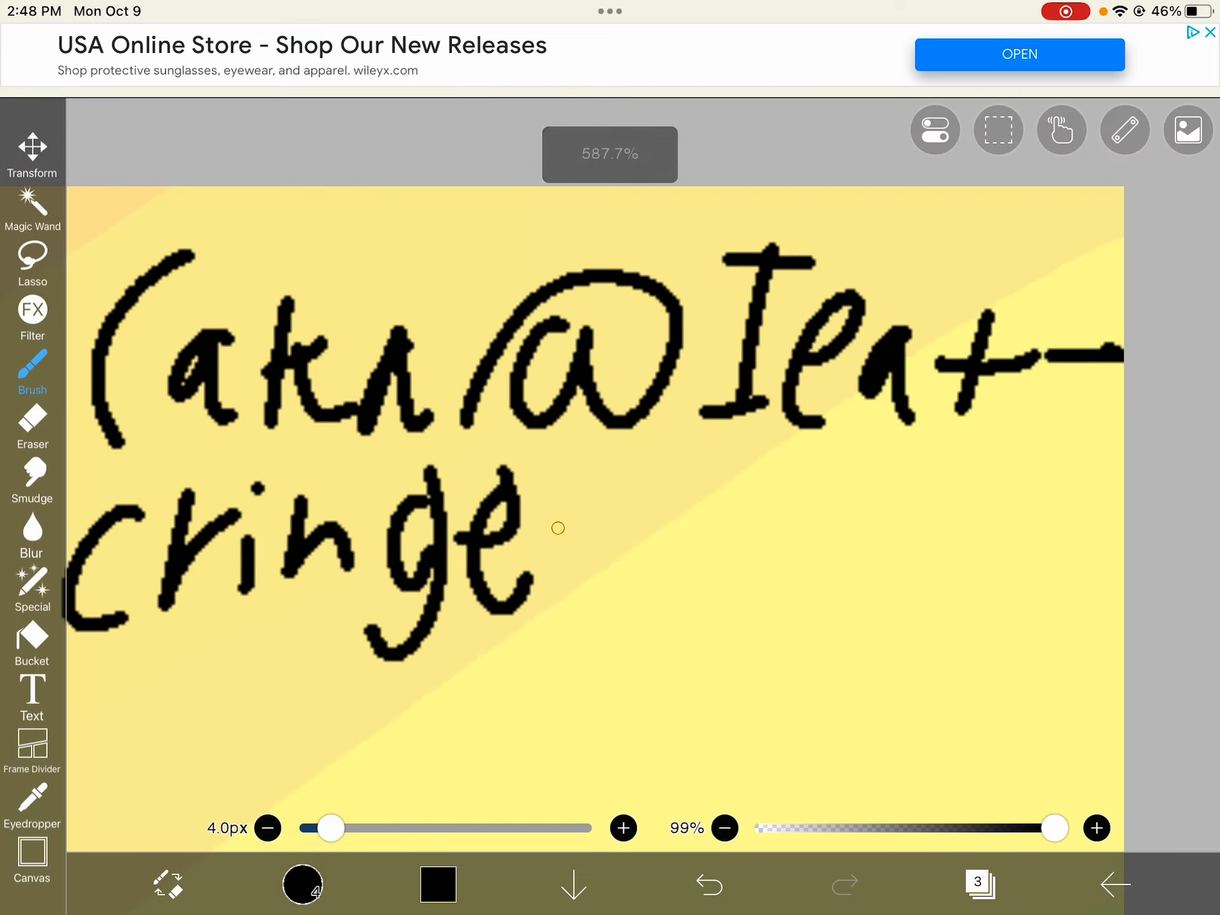
- Handwrite the channel handle in parentheses over two lines beside the title
left_click_drag(561, 530, 856, 599)
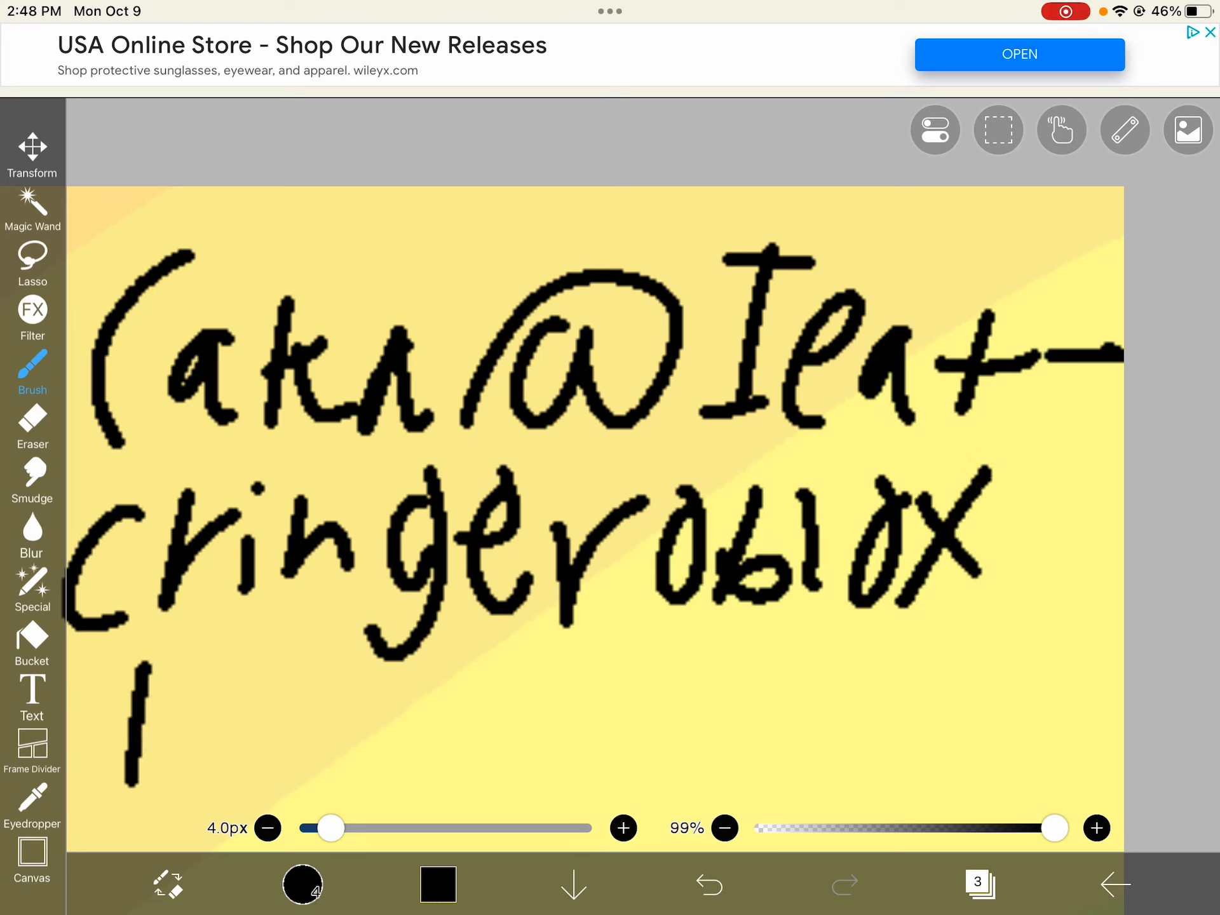
left_click_drag(140, 677, 451, 740)
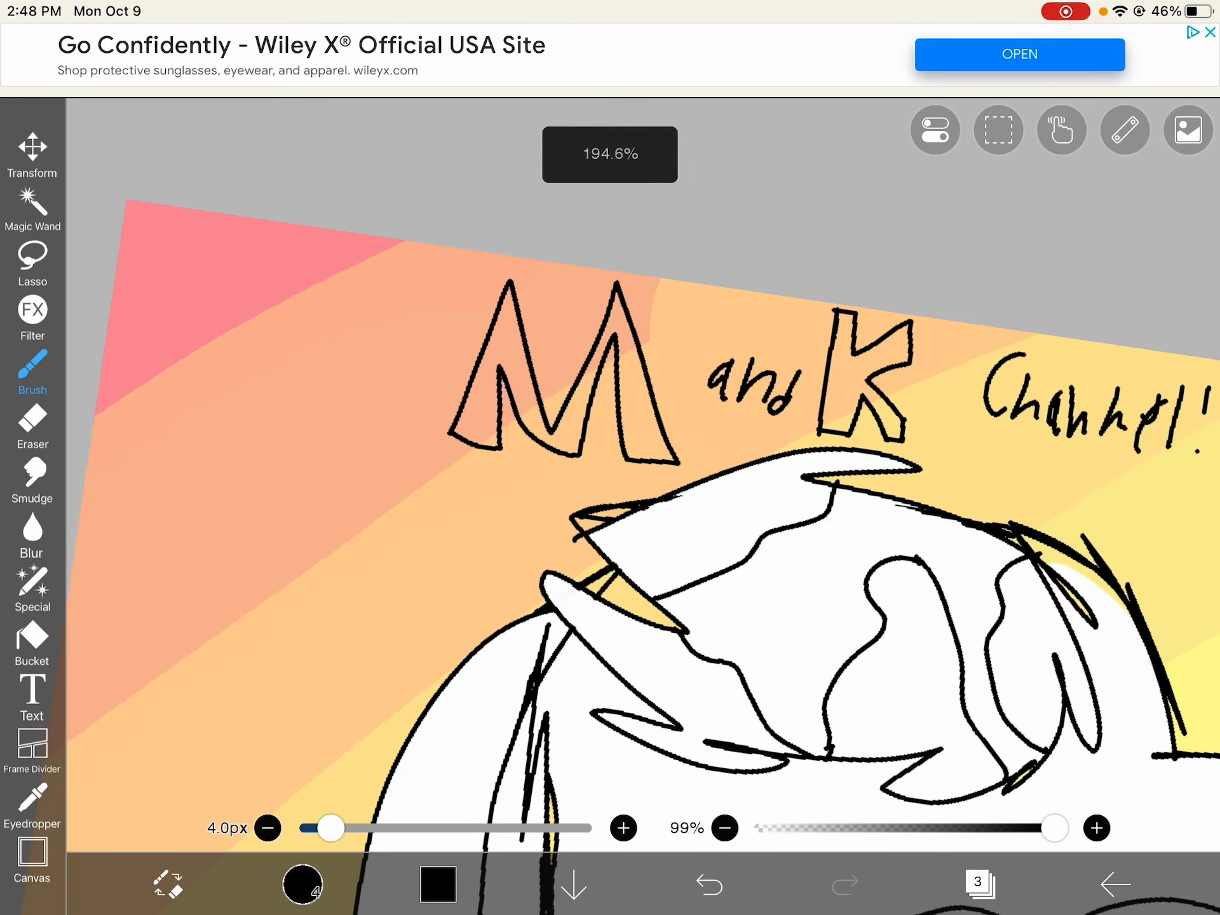
left_click(32, 639)
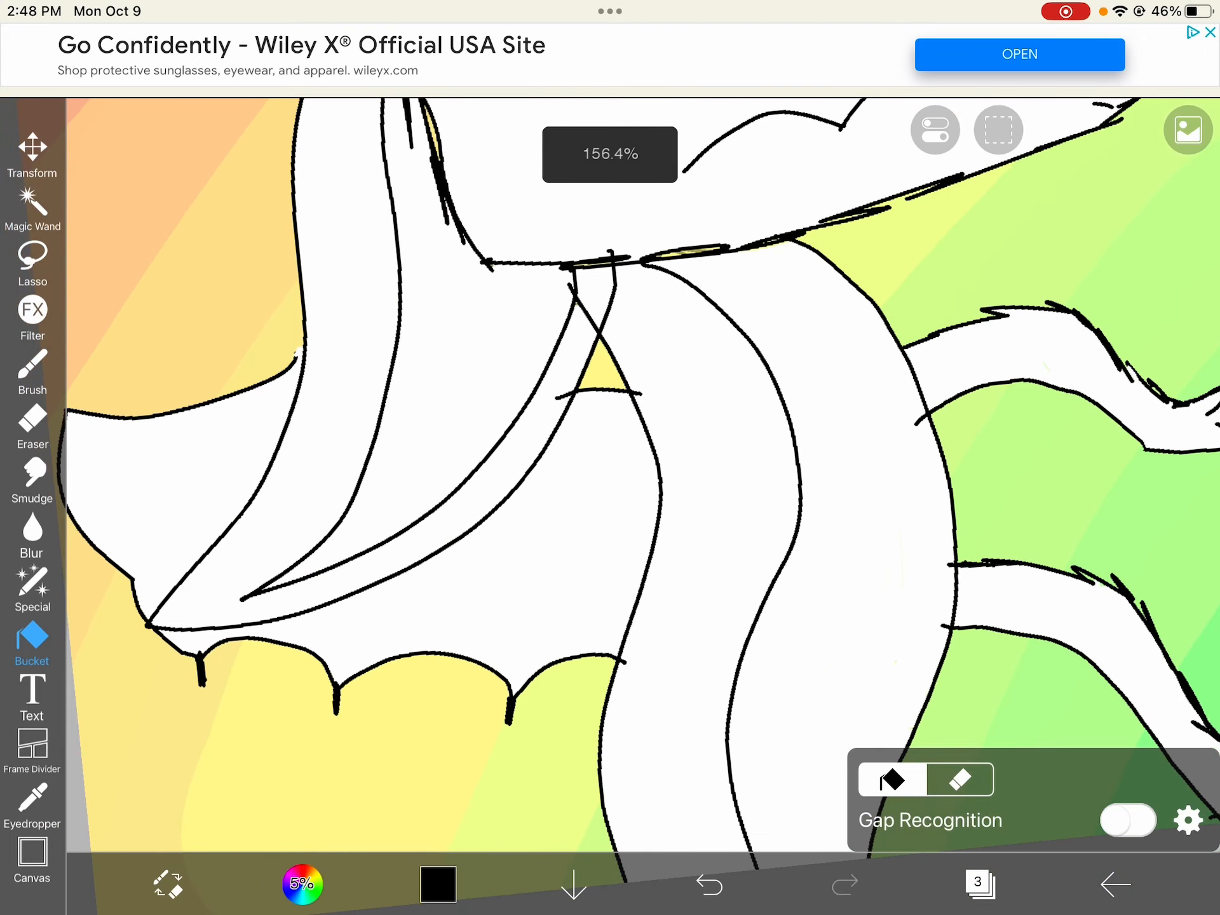
left_click(32, 372)
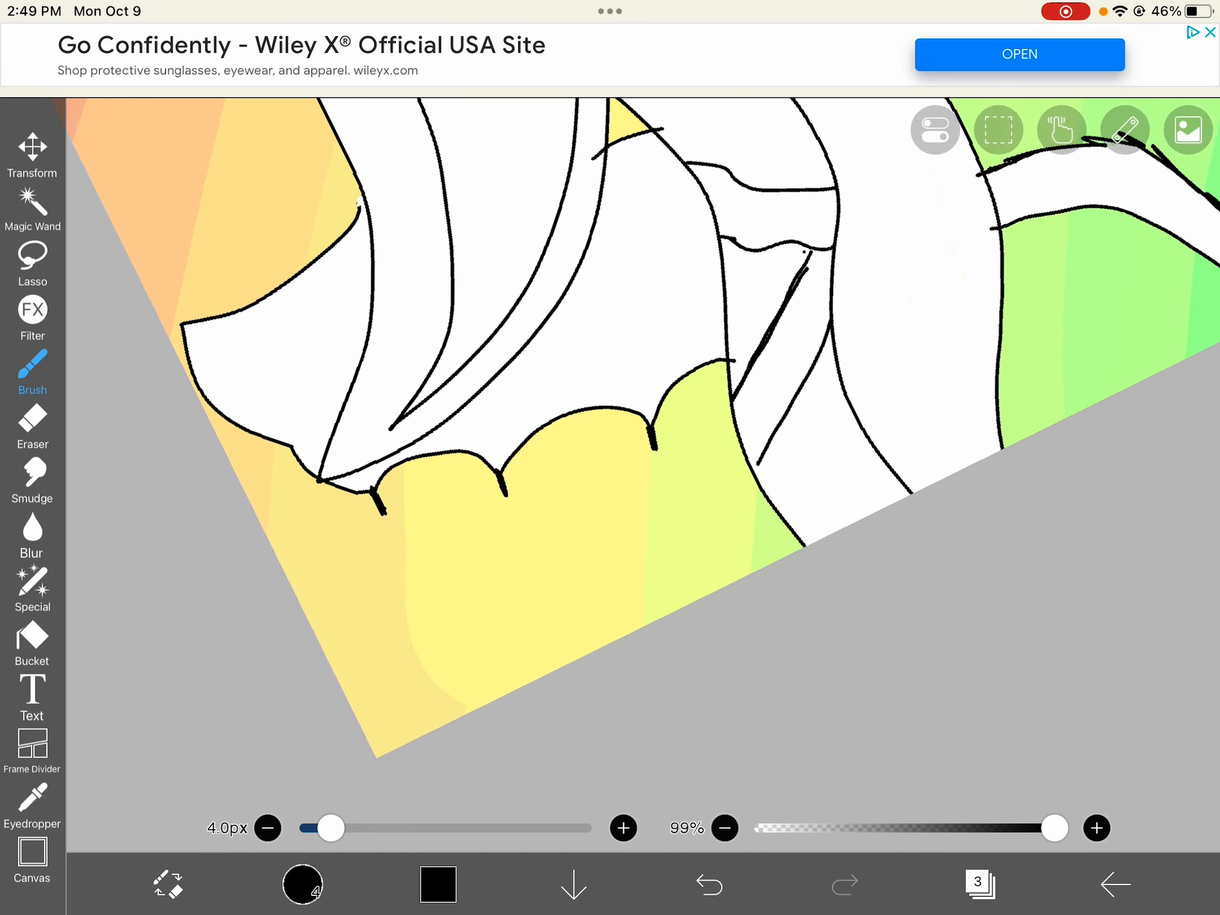
- Draw two short black strokes across the dragon's body to close the stripe sections
left_click_drag(763, 428, 840, 458)
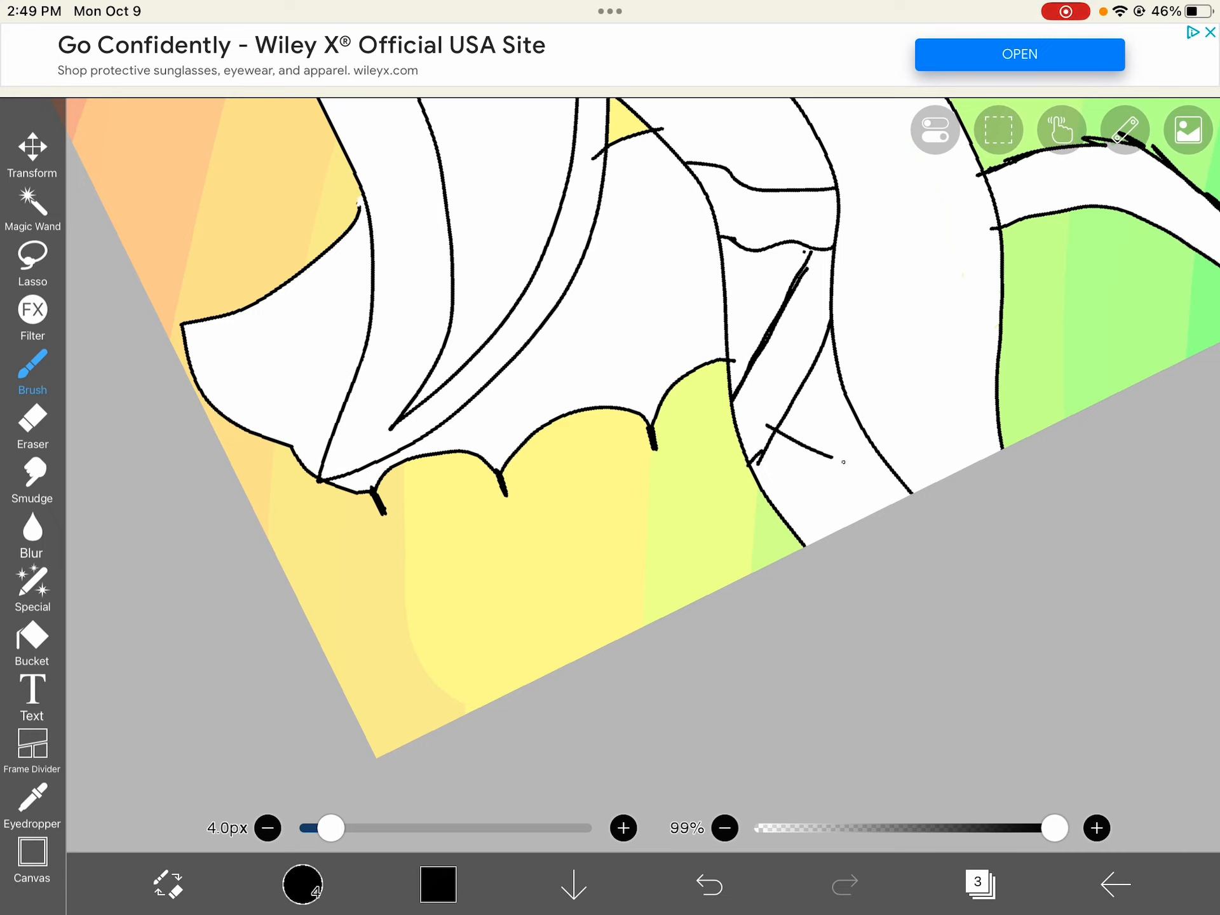
left_click_drag(755, 444, 911, 490)
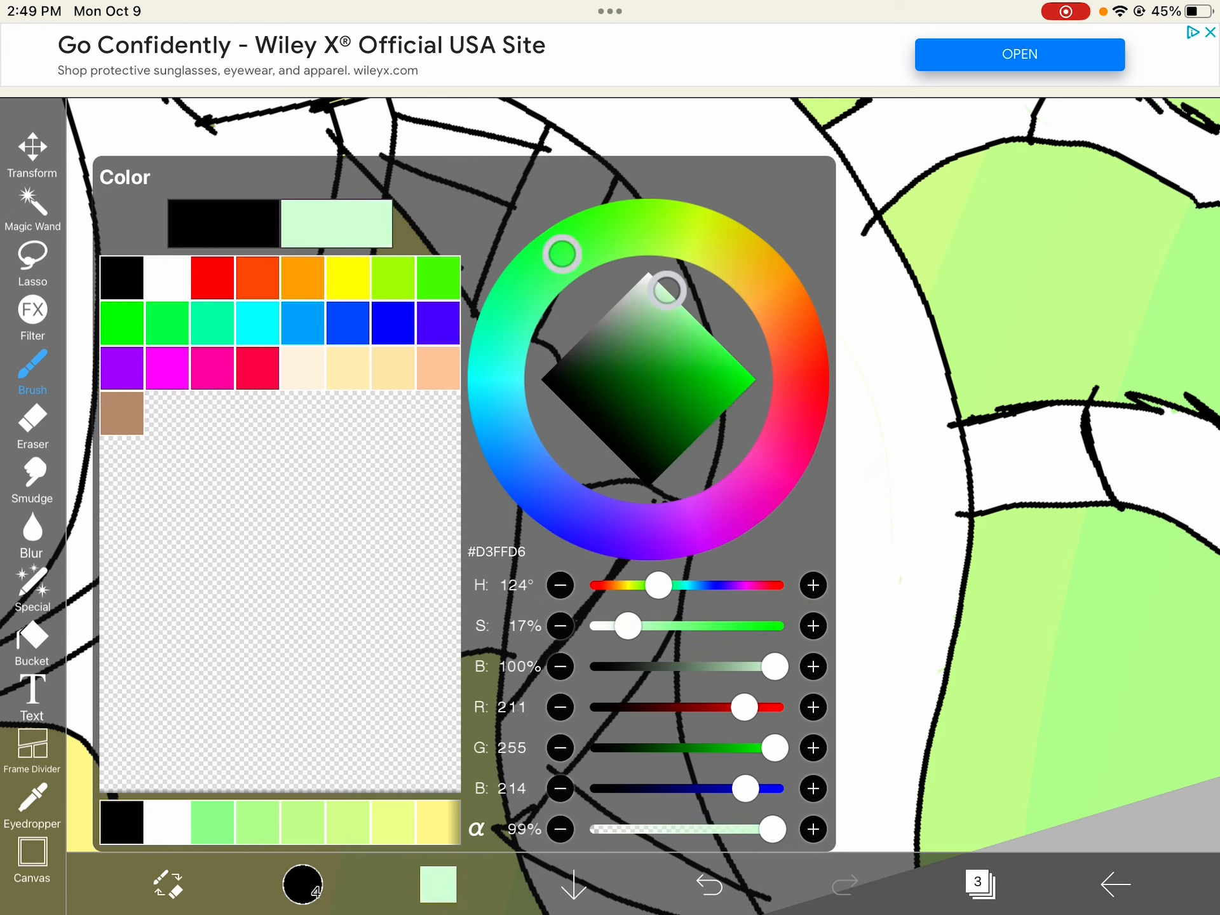
- Choose light blue, patch a line gap, and bucket-fill three stripe sections light blue
left_click(437, 892)
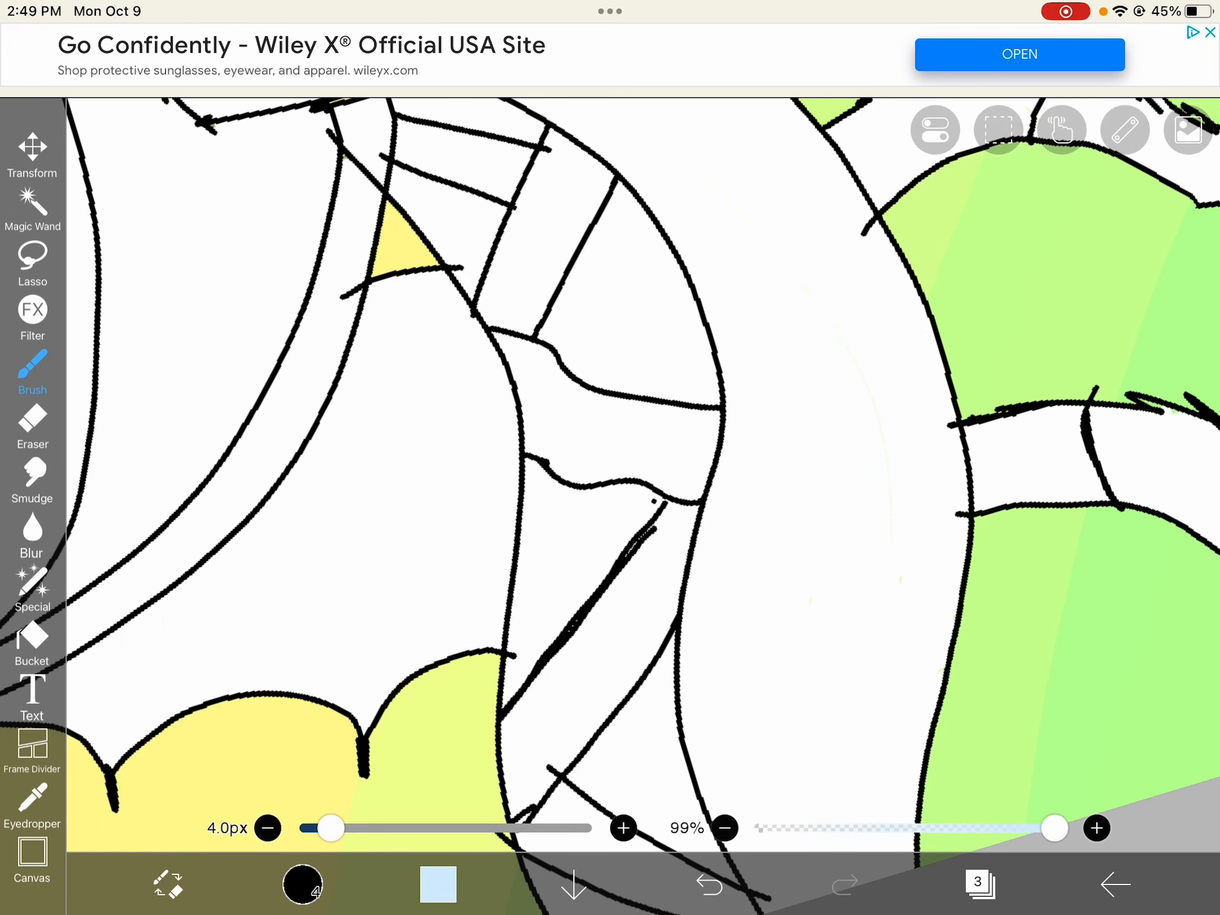
left_click(31, 640)
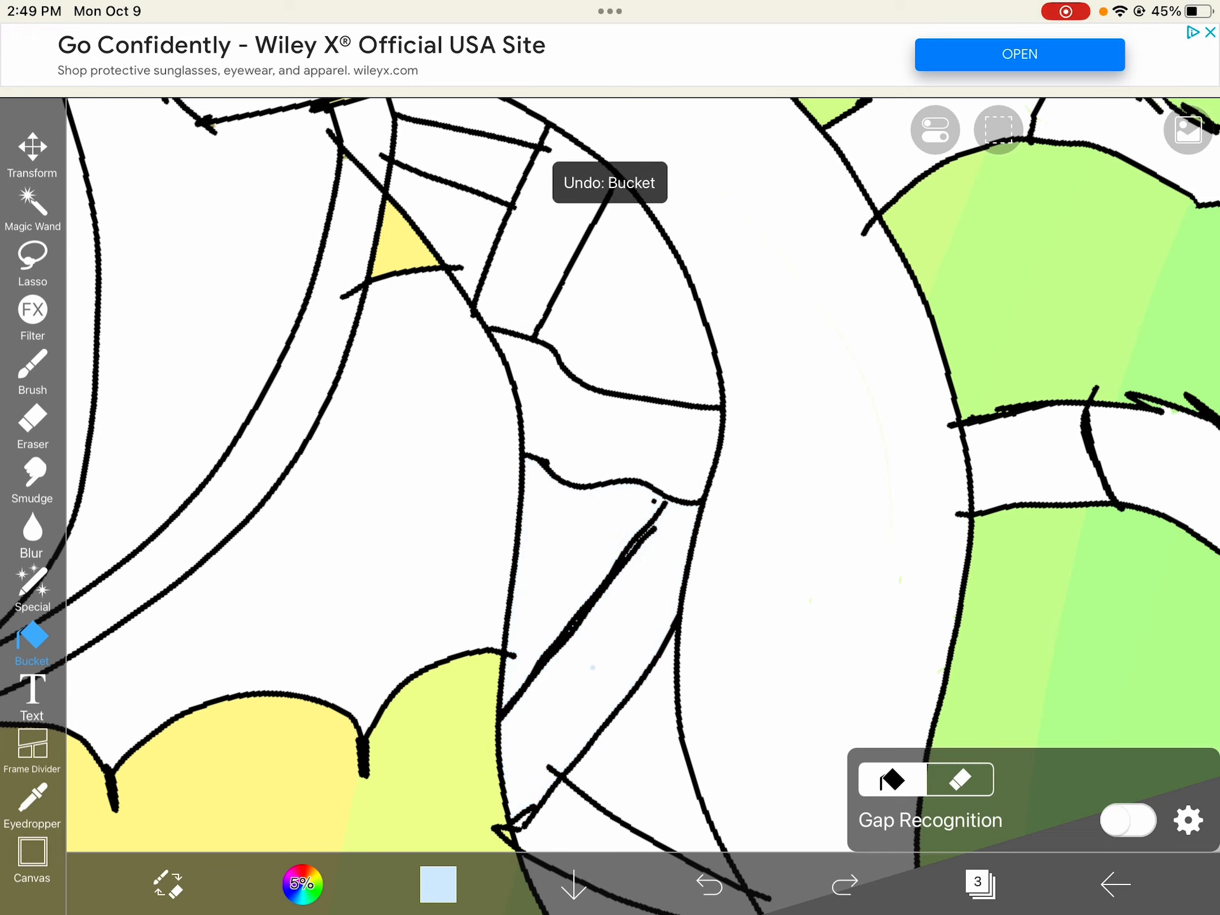
left_click(32, 366)
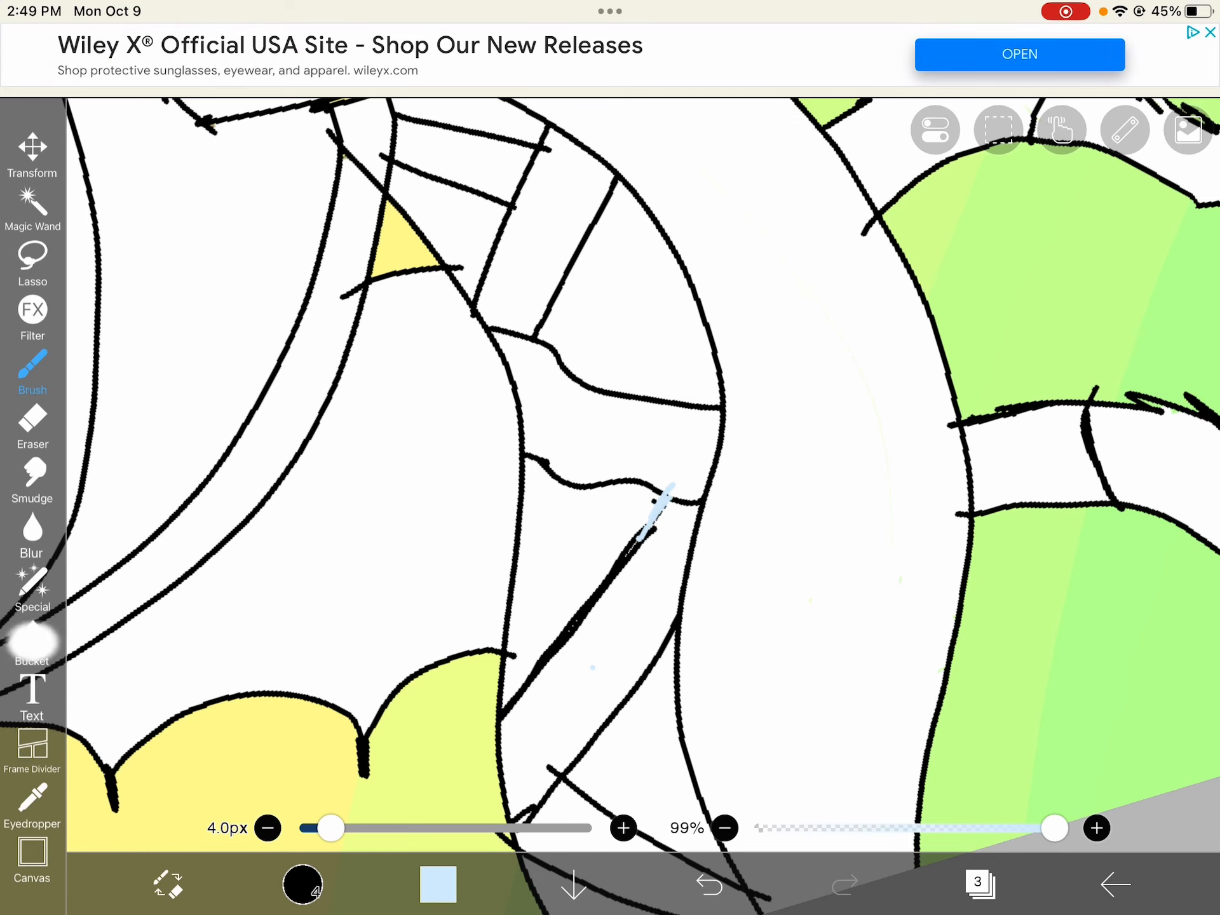
left_click(32, 643)
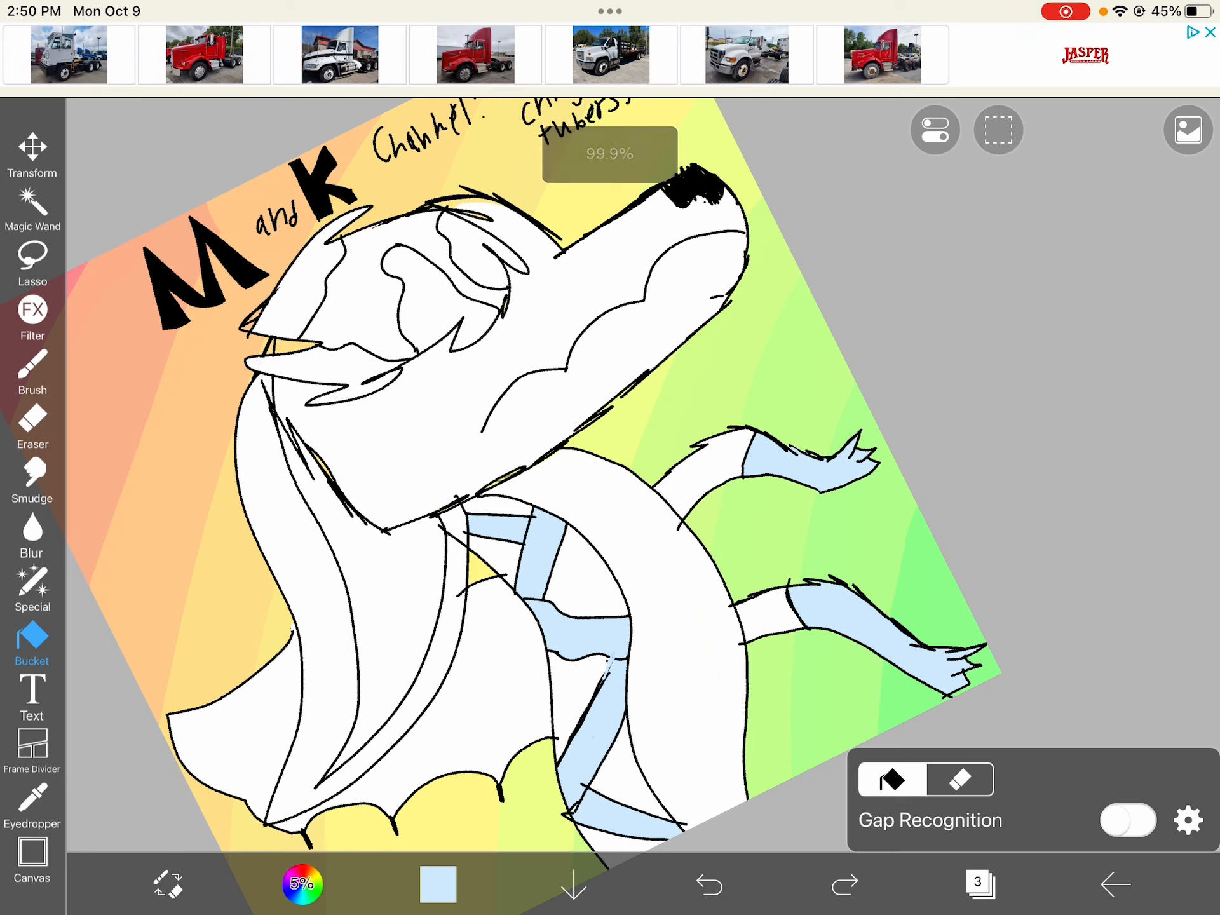
left_click(402, 279)
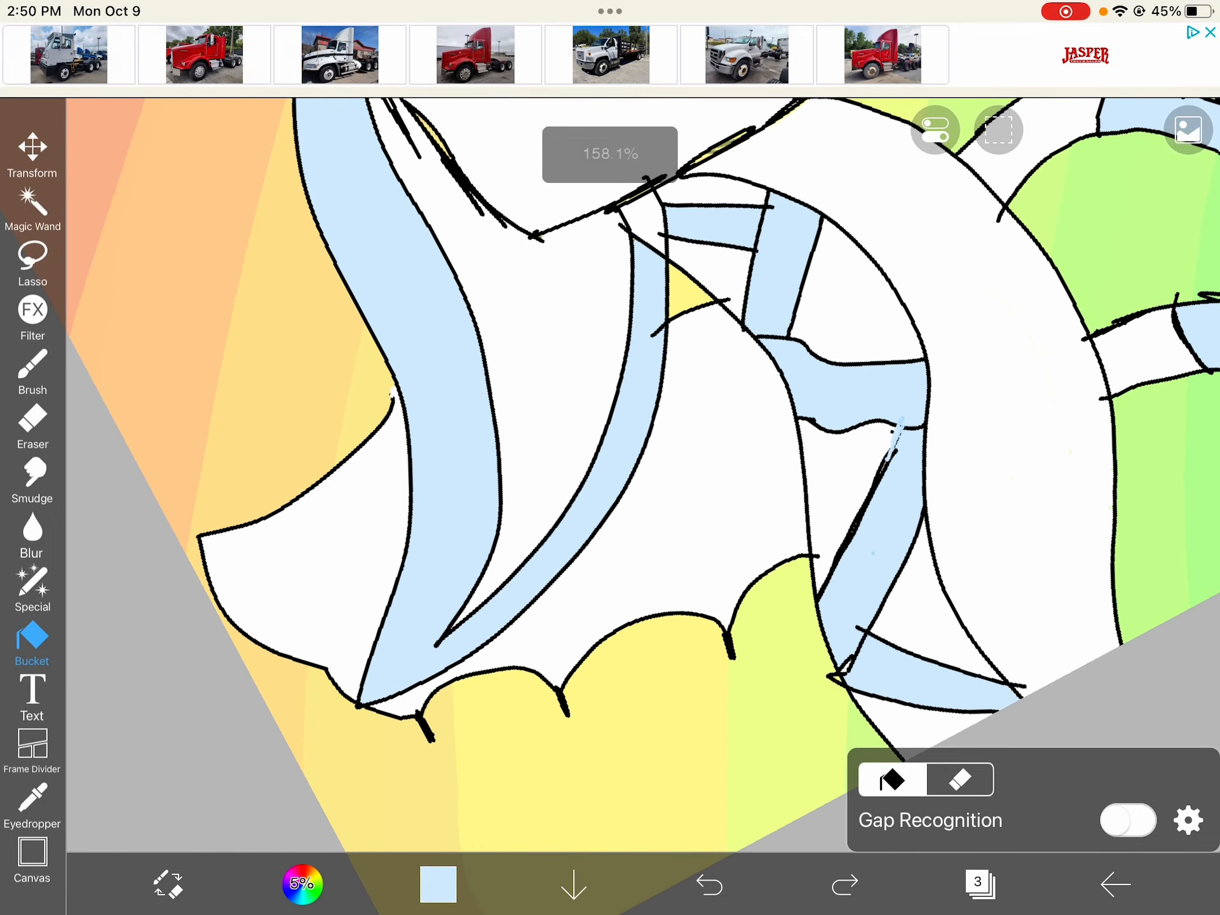
left_click(710, 885)
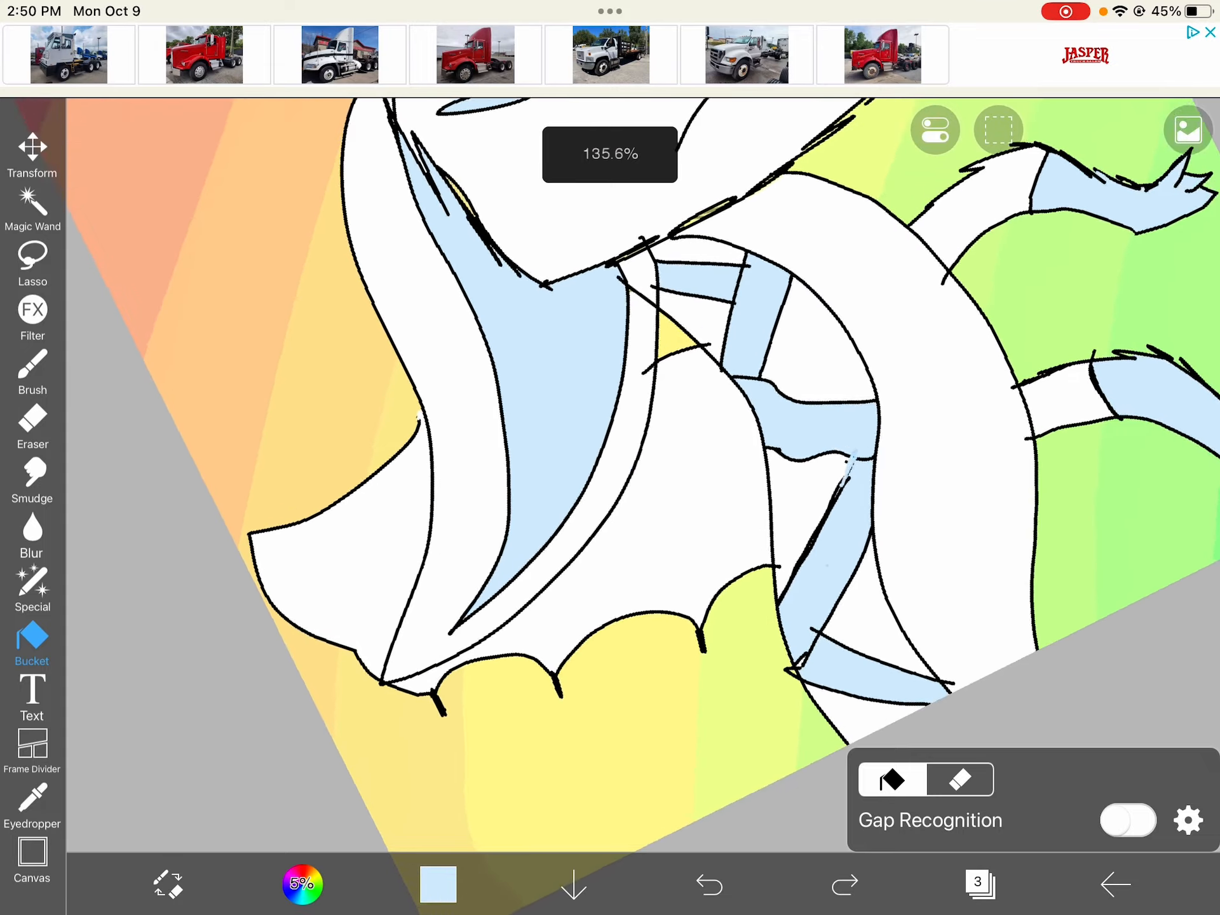
left_click(302, 884)
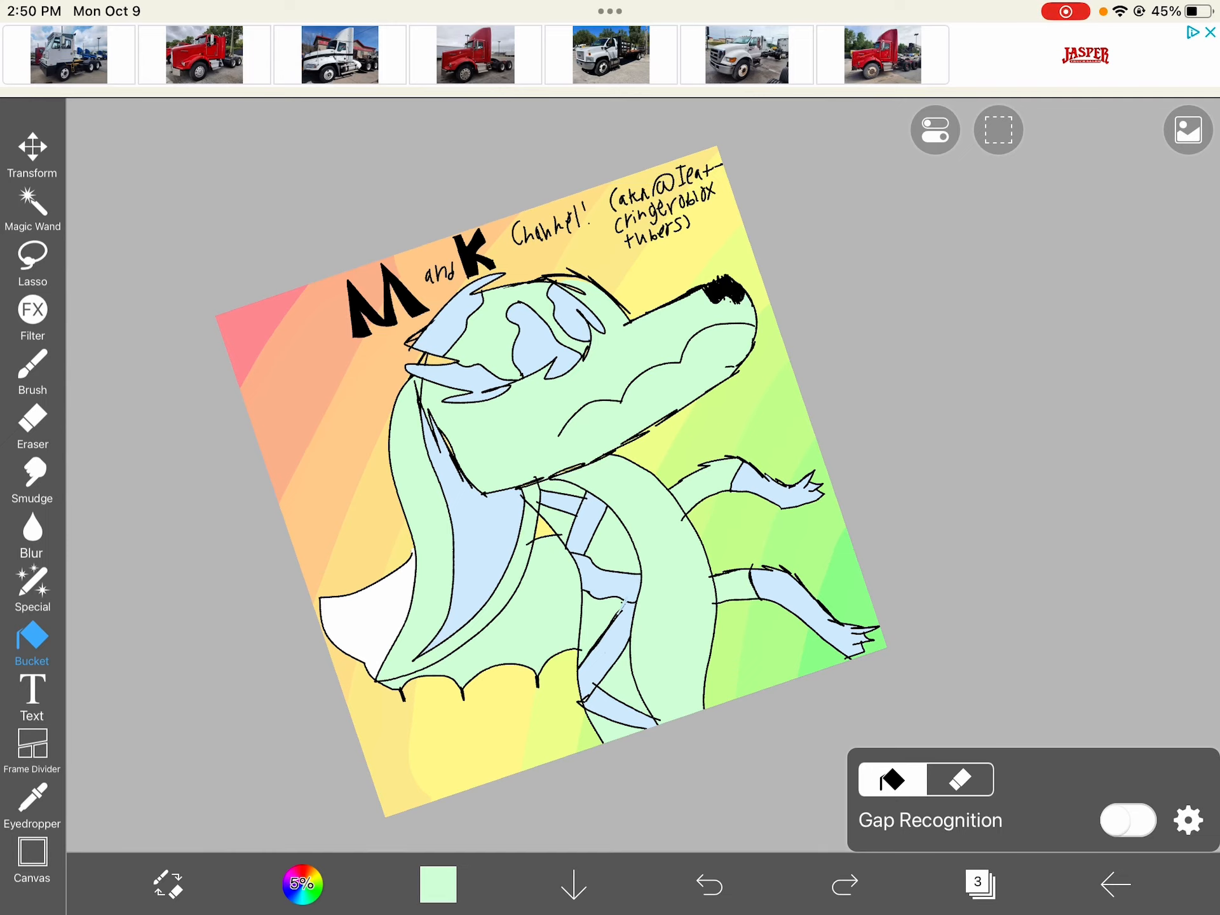
- Fill the last white section of the wing and mane mint green
left_click(363, 628)
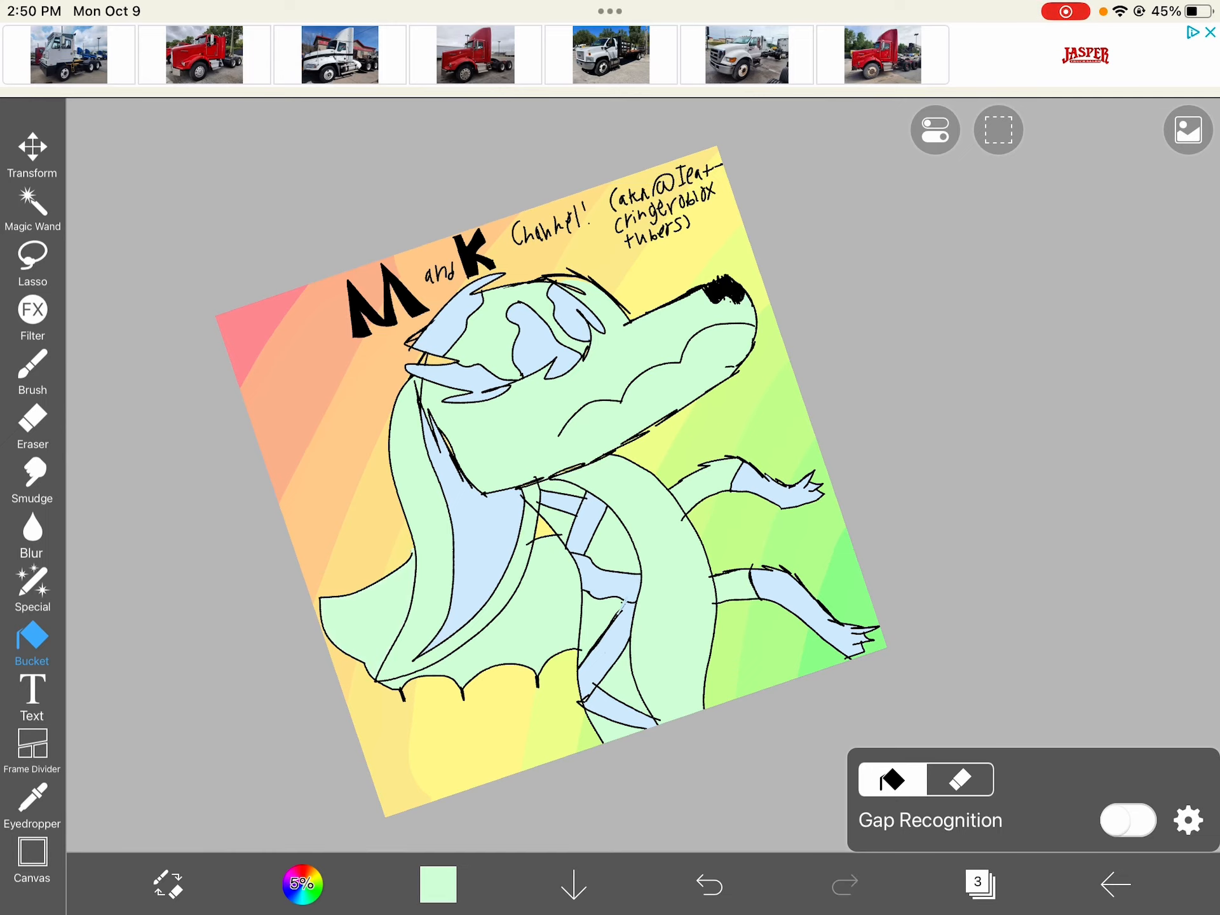